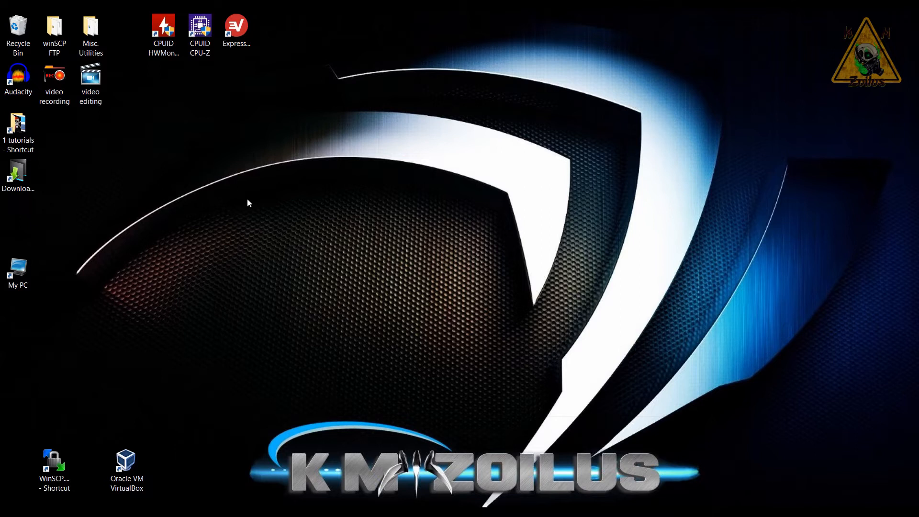
{"action": "mouse_move", "coordinate": [375, 353]}
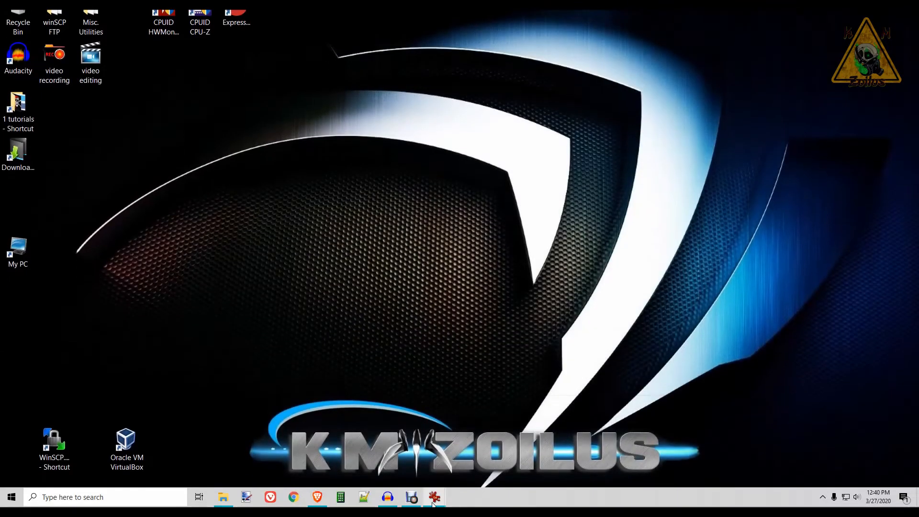
Bring IrfanView forward showing the hbmenu homebrew screenshot
{"action": "left_click", "coordinate": [434, 497]}
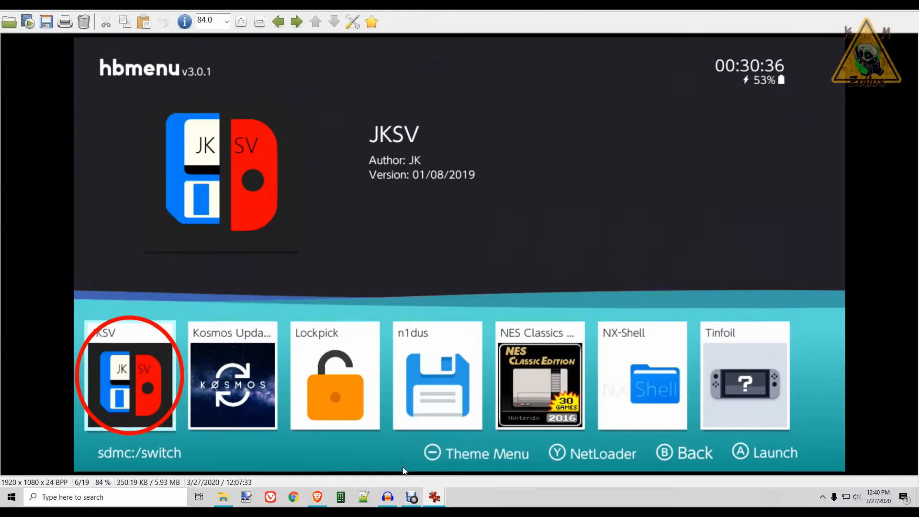
{"action": "mouse_move", "coordinate": [486, 222]}
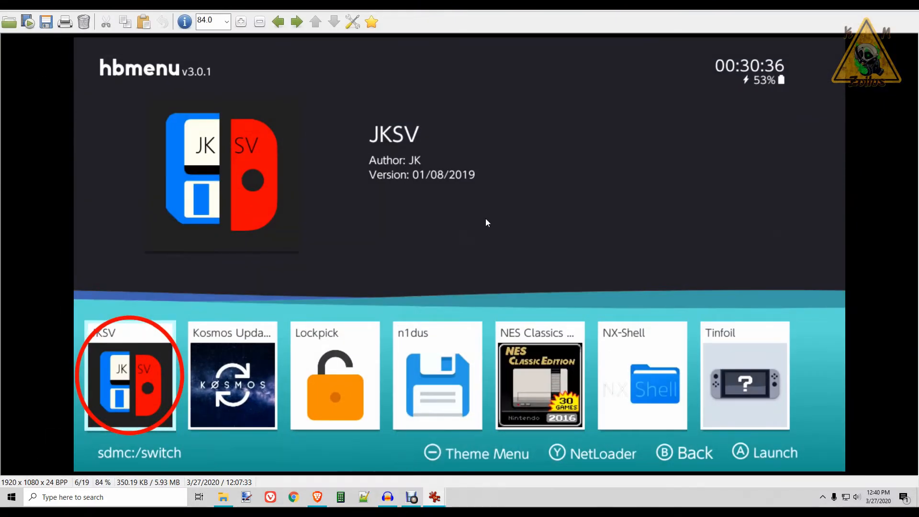
{"action": "mouse_move", "coordinate": [508, 215]}
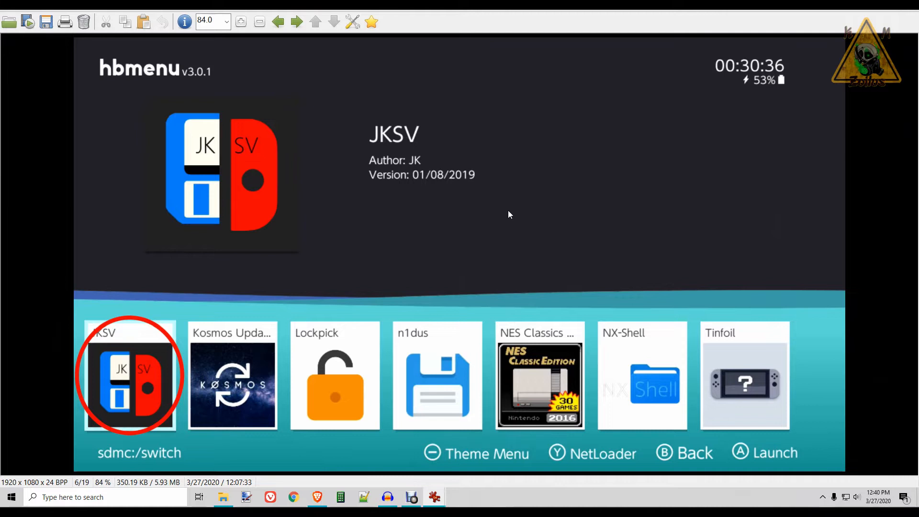
{"action": "mouse_move", "coordinate": [480, 205]}
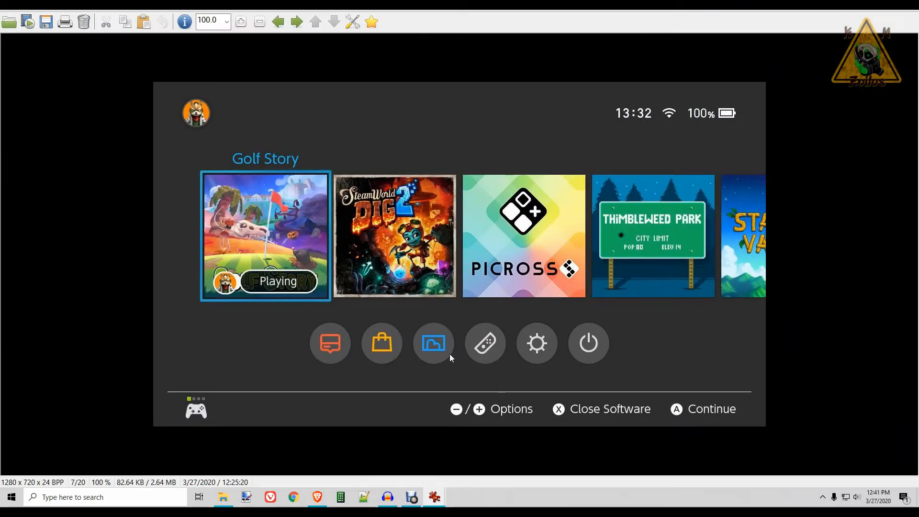
{"action": "mouse_move", "coordinate": [427, 362]}
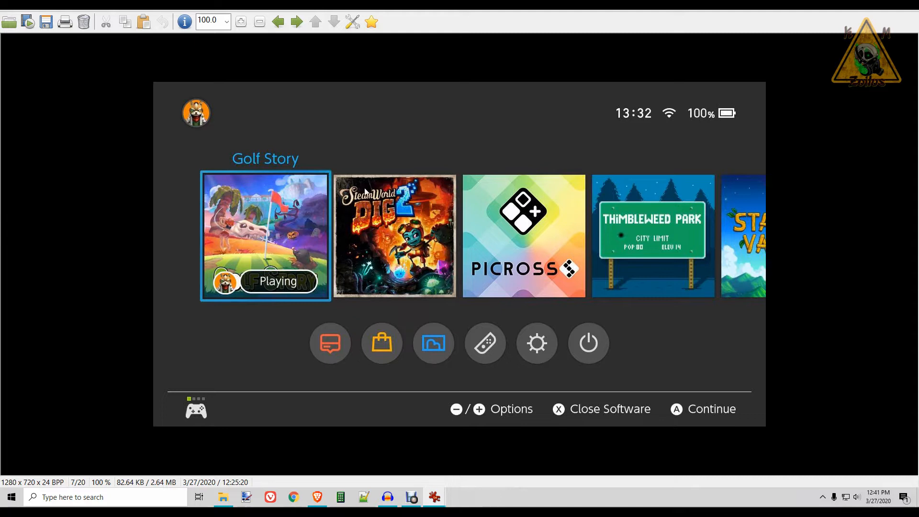
{"action": "mouse_move", "coordinate": [305, 220]}
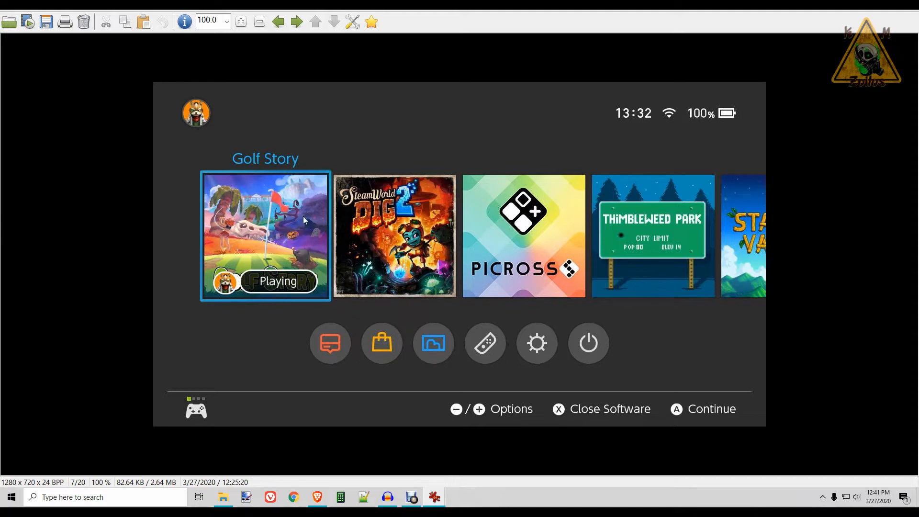
{"action": "mouse_move", "coordinate": [456, 346]}
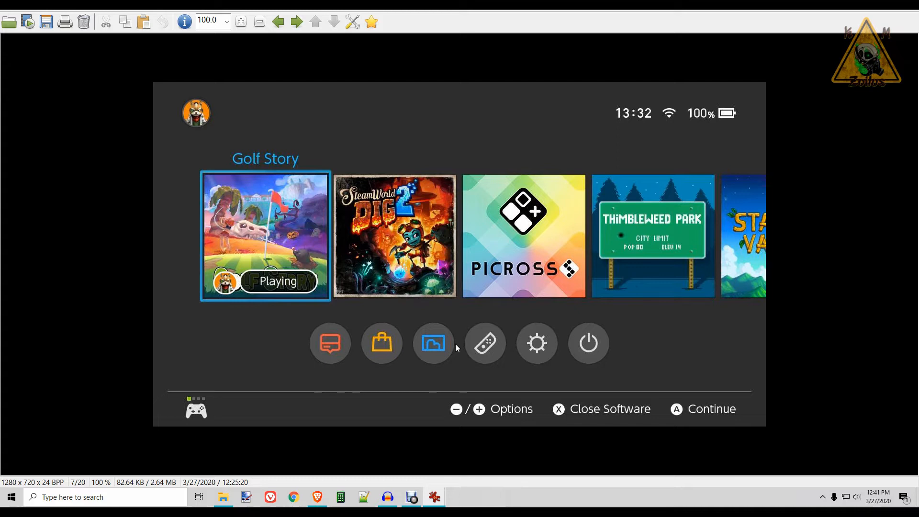
{"action": "mouse_move", "coordinate": [424, 348]}
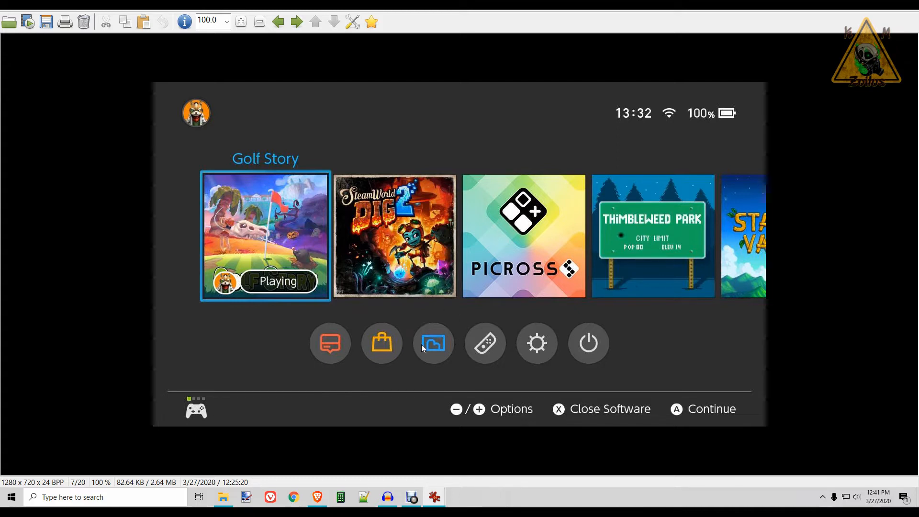
{"action": "mouse_move", "coordinate": [330, 270]}
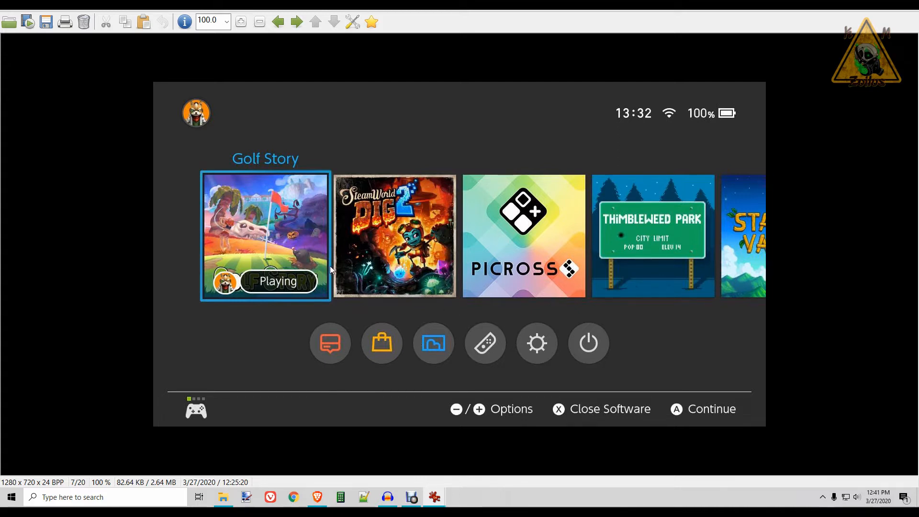
{"action": "mouse_move", "coordinate": [315, 242]}
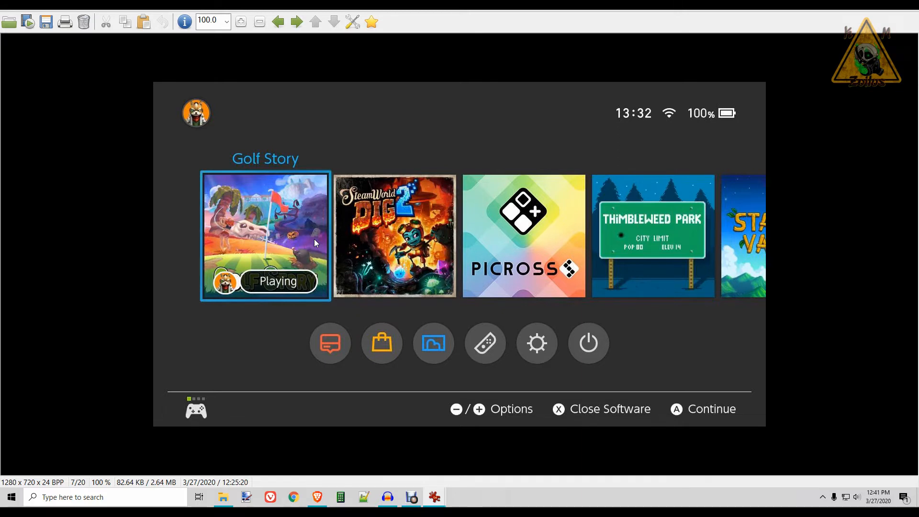
{"action": "mouse_move", "coordinate": [505, 150]}
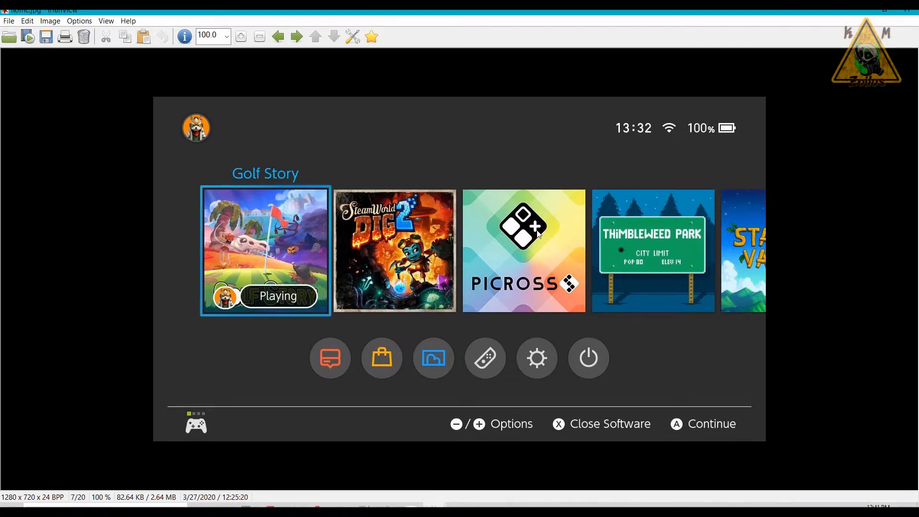
{"action": "mouse_move", "coordinate": [441, 156]}
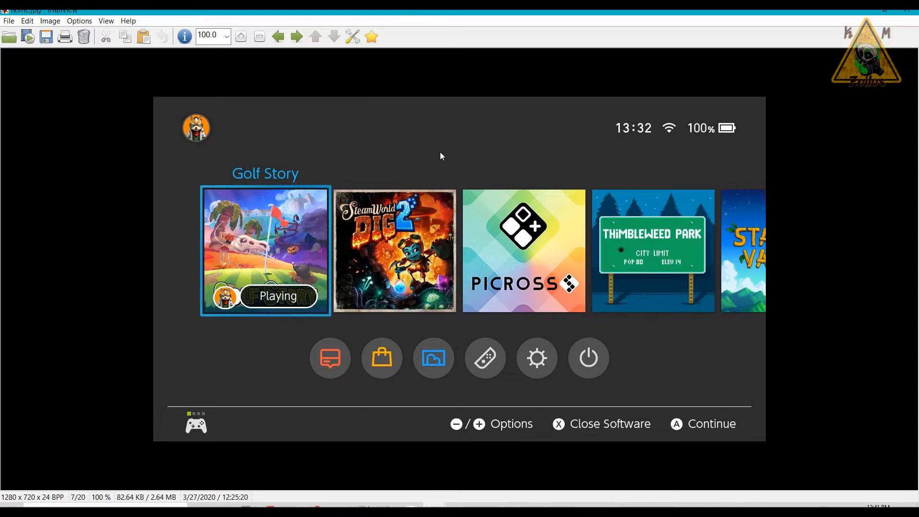
{"action": "mouse_move", "coordinate": [371, 257]}
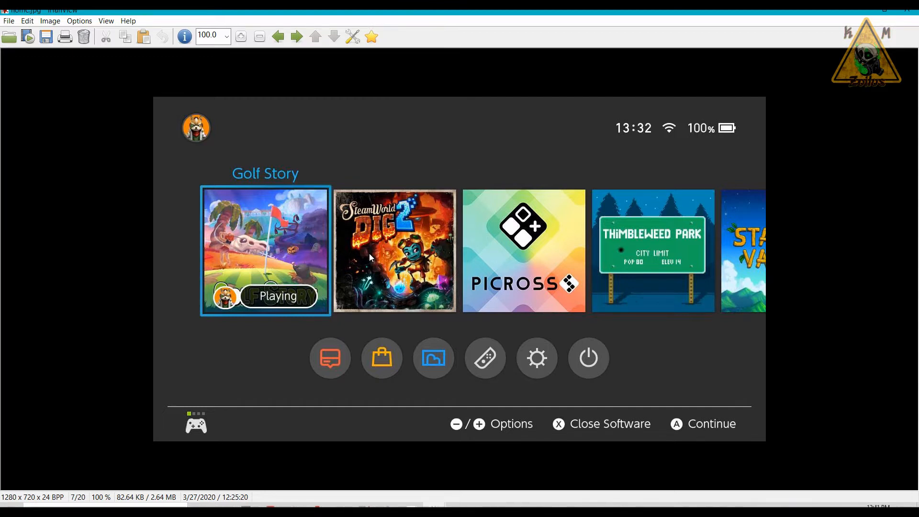
{"action": "mouse_move", "coordinate": [359, 250]}
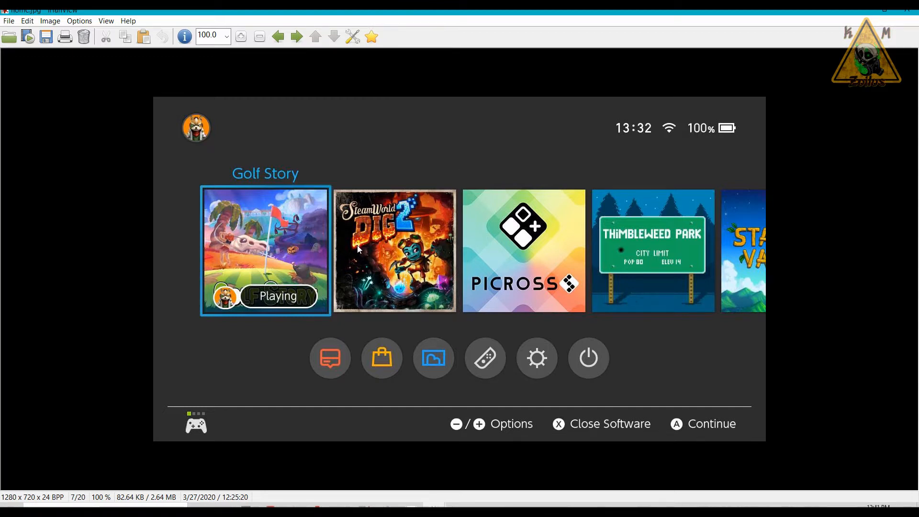
{"action": "mouse_move", "coordinate": [309, 212]}
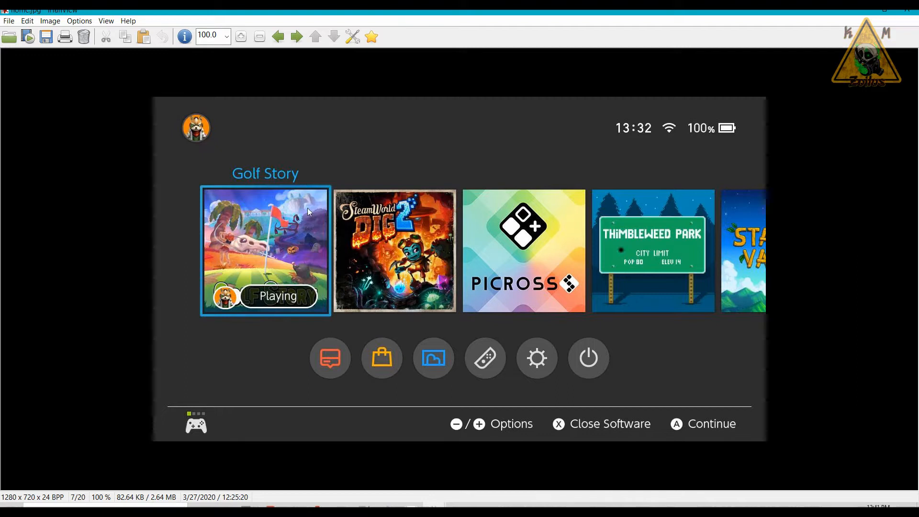
{"action": "mouse_move", "coordinate": [495, 221]}
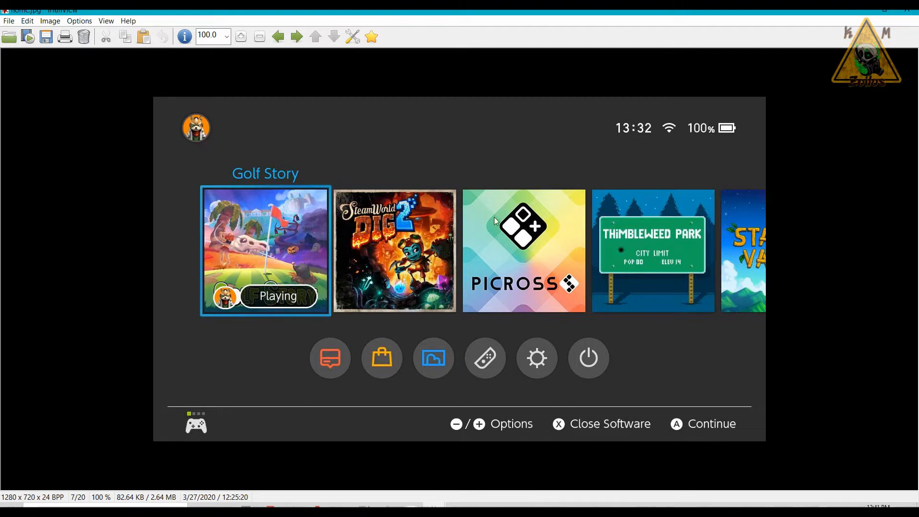
{"action": "mouse_move", "coordinate": [489, 205]}
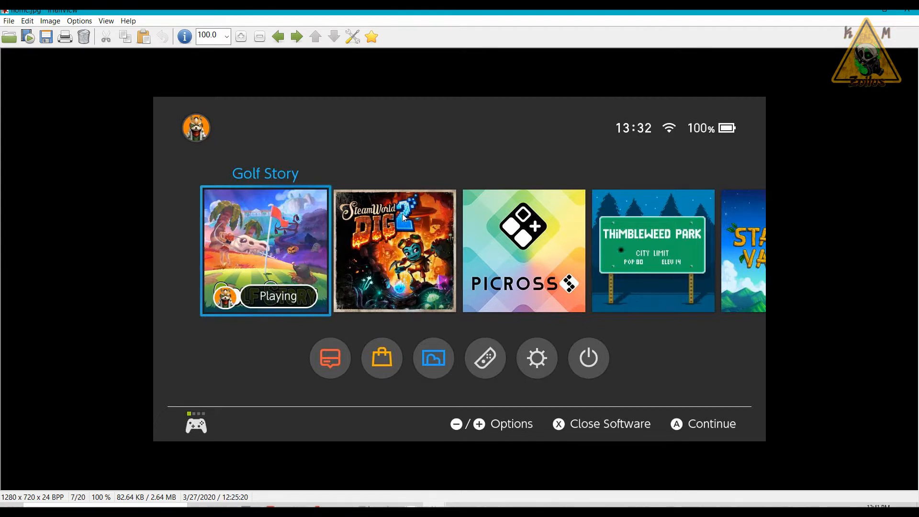
{"action": "mouse_move", "coordinate": [415, 229]}
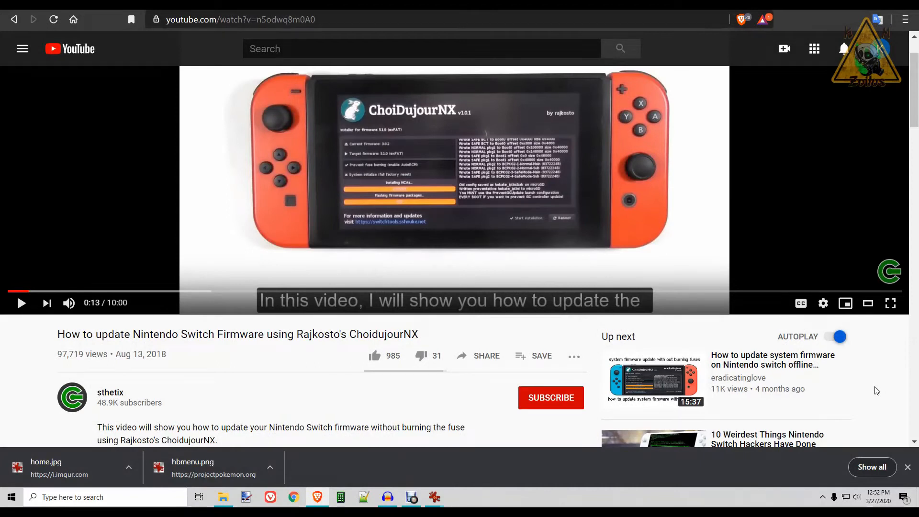
{"action": "mouse_move", "coordinate": [152, 174]}
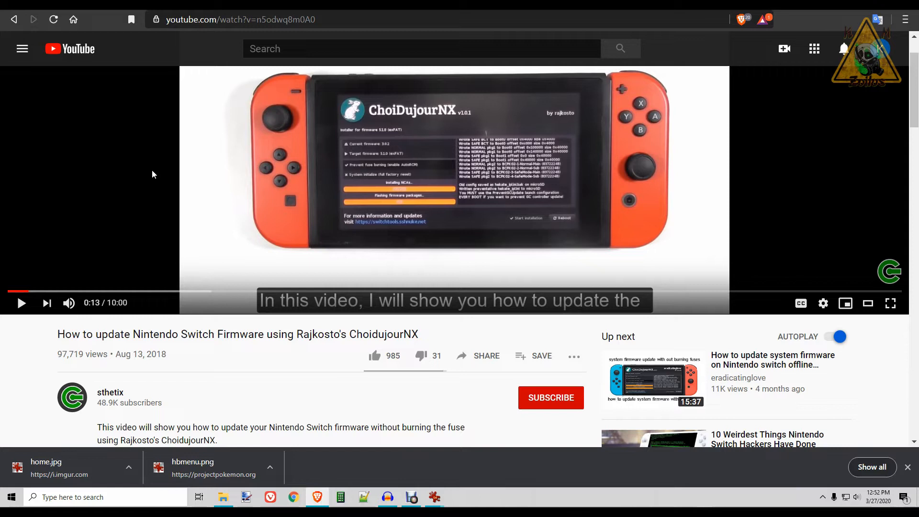
{"action": "mouse_move", "coordinate": [504, 339]}
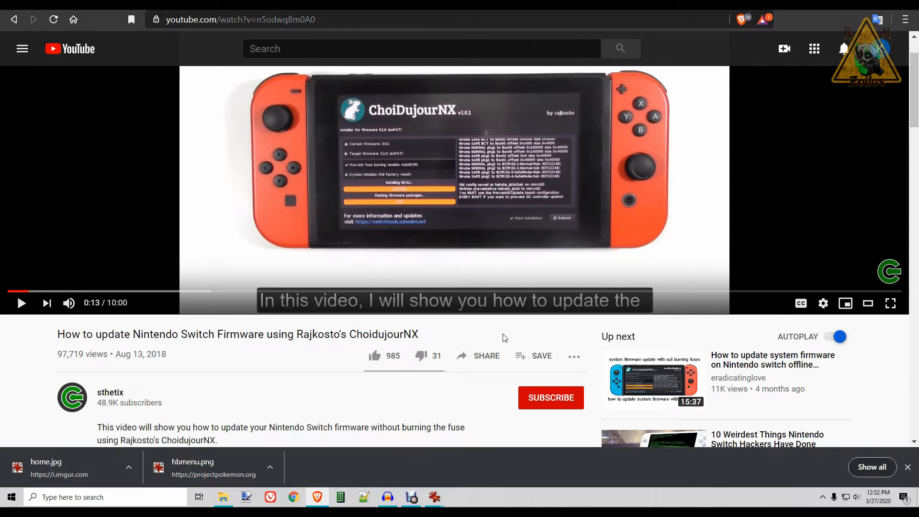
{"action": "mouse_move", "coordinate": [229, 204]}
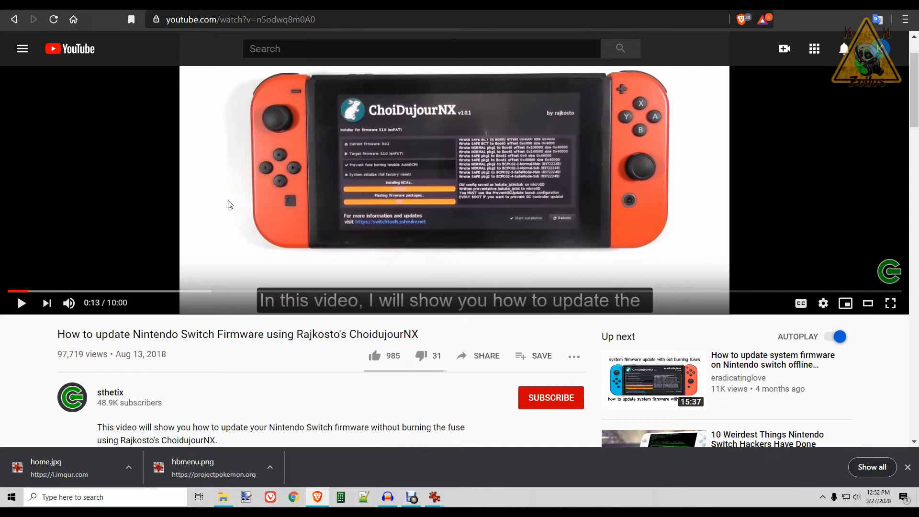
{"action": "mouse_move", "coordinate": [402, 208]}
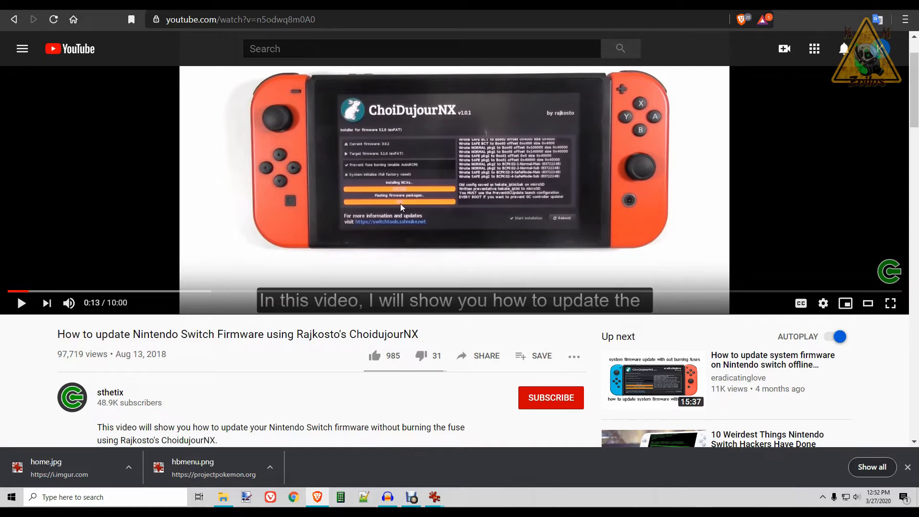
{"action": "mouse_move", "coordinate": [384, 132]}
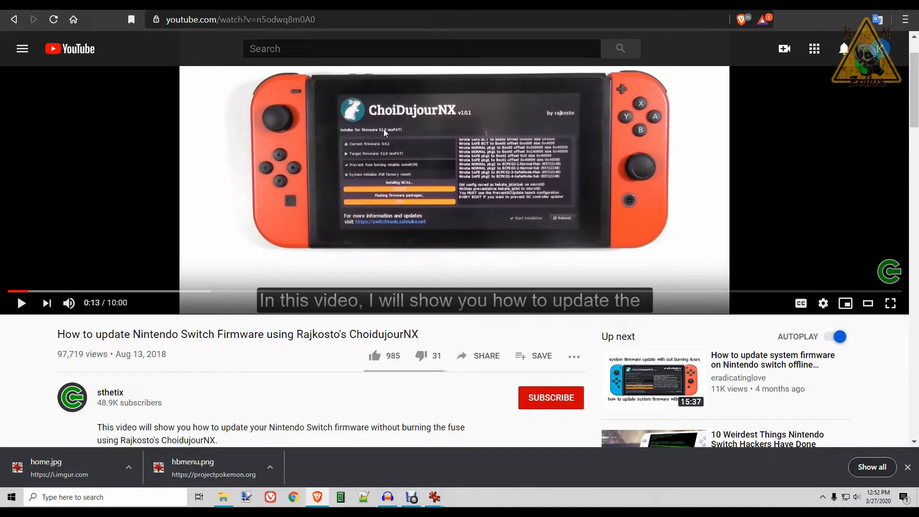
{"action": "mouse_move", "coordinate": [222, 205]}
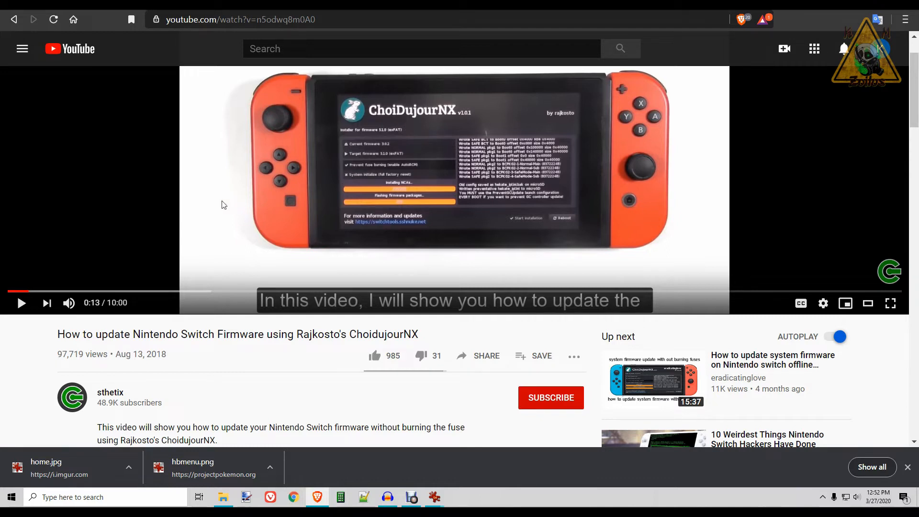
{"action": "mouse_move", "coordinate": [277, 252]}
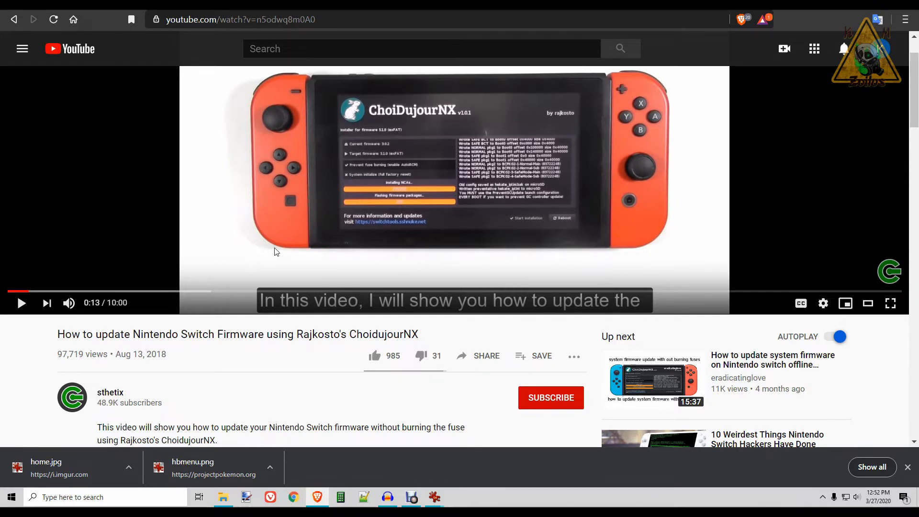
{"action": "mouse_move", "coordinate": [270, 242]}
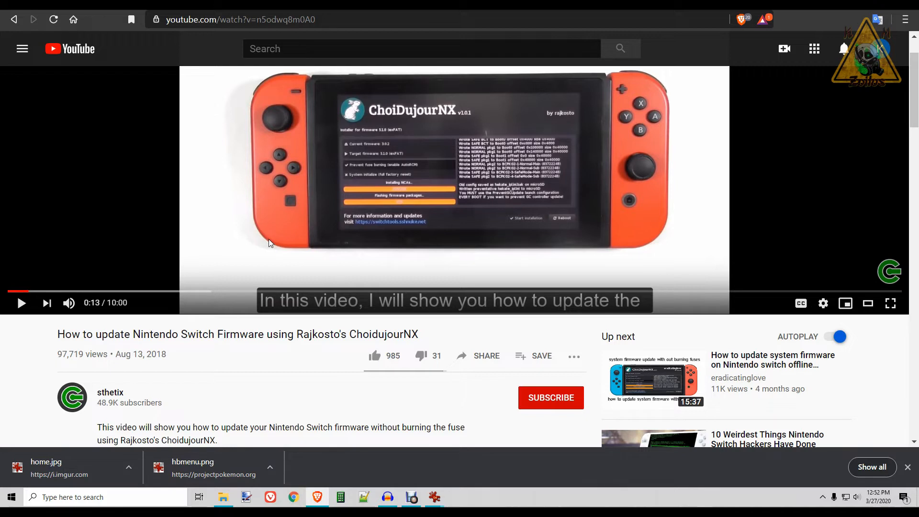
{"action": "mouse_move", "coordinate": [303, 253]}
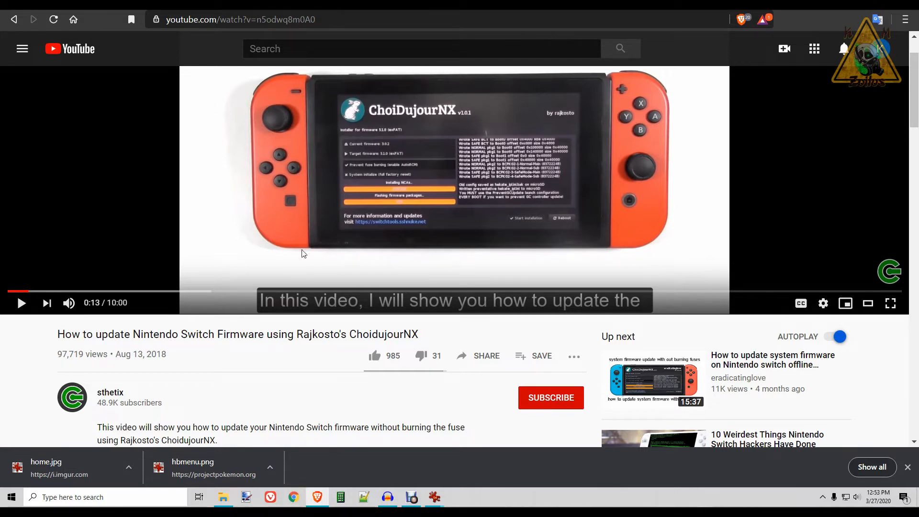
{"action": "mouse_move", "coordinate": [245, 210]}
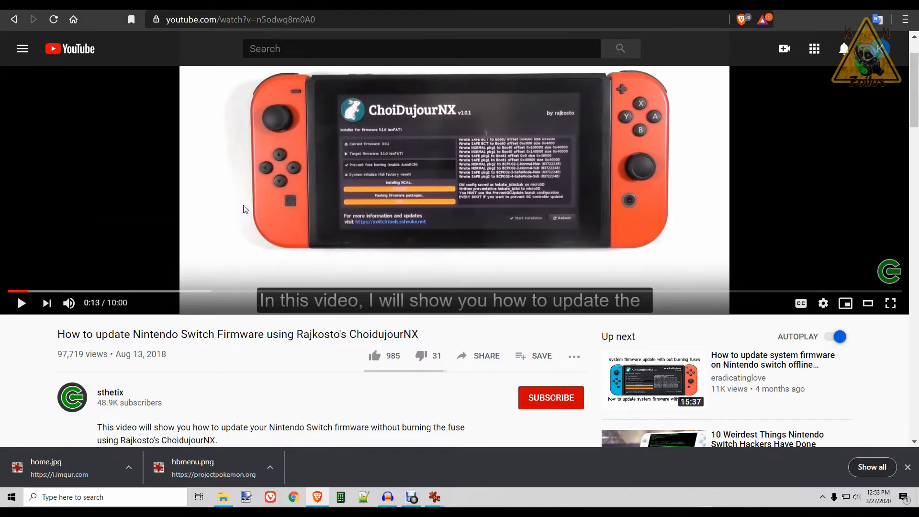
{"action": "mouse_move", "coordinate": [230, 217]}
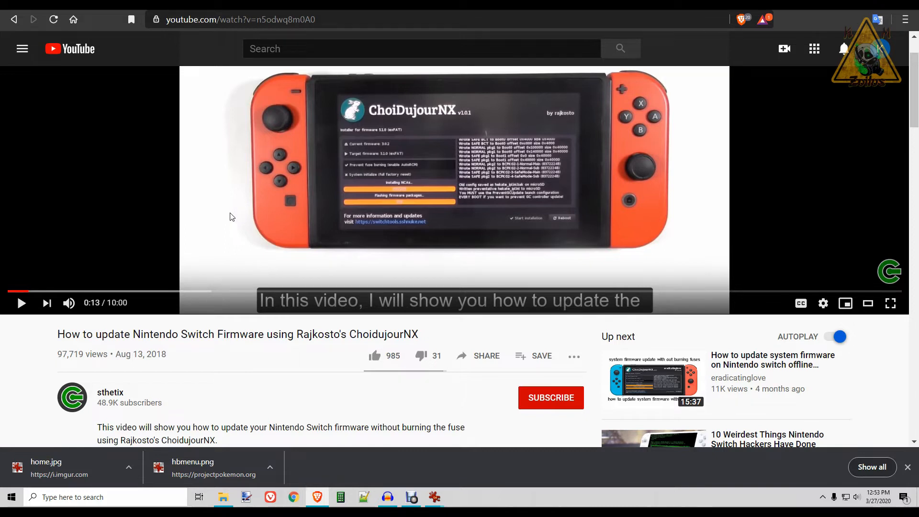
{"action": "mouse_move", "coordinate": [222, 221]}
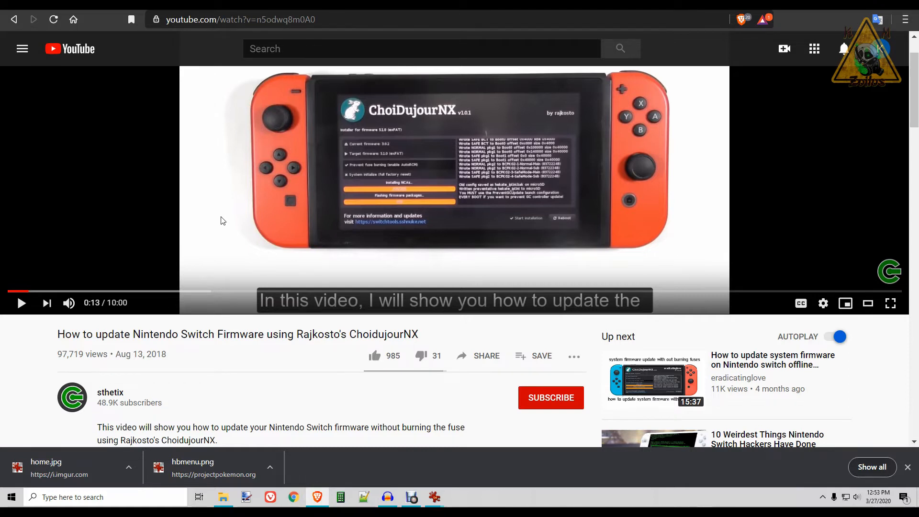
Download Kosmos.v15.3.zip from the Kosmos GitHub releases page
{"action": "left_click", "coordinate": [226, 19]}
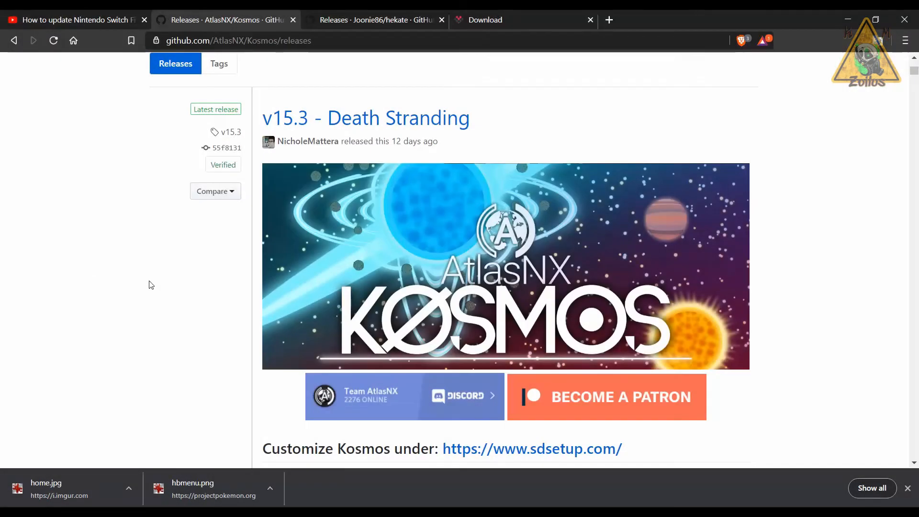
{"action": "mouse_move", "coordinate": [187, 271]}
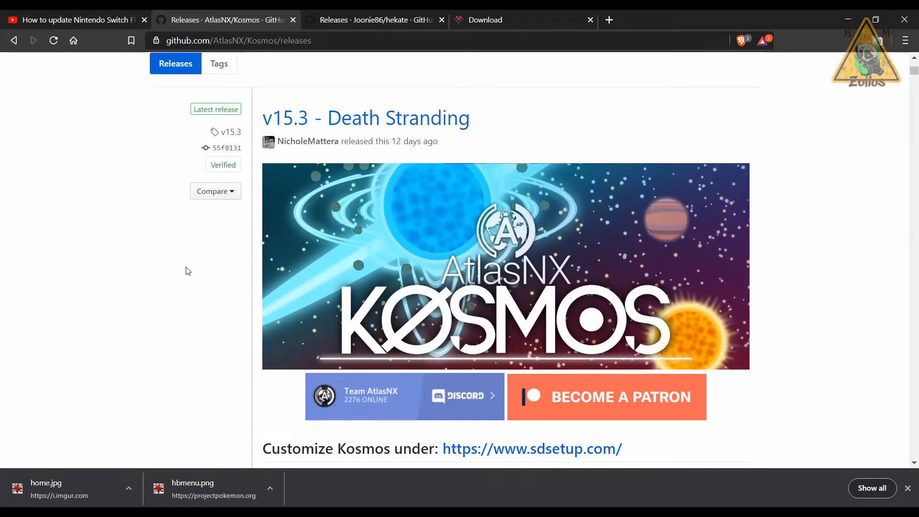
{"action": "scroll", "scroll_direction": "down", "scroll_amount": 3}
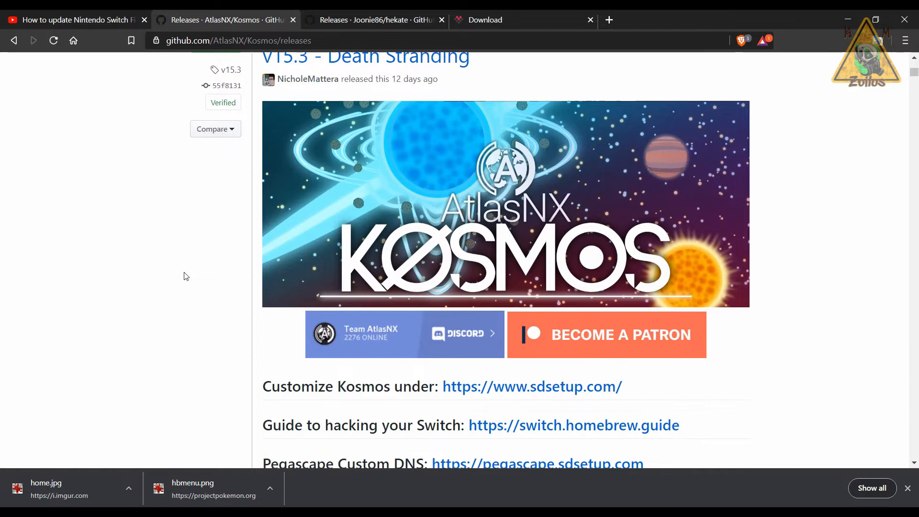
{"action": "scroll", "scroll_direction": "down", "scroll_amount": 3}
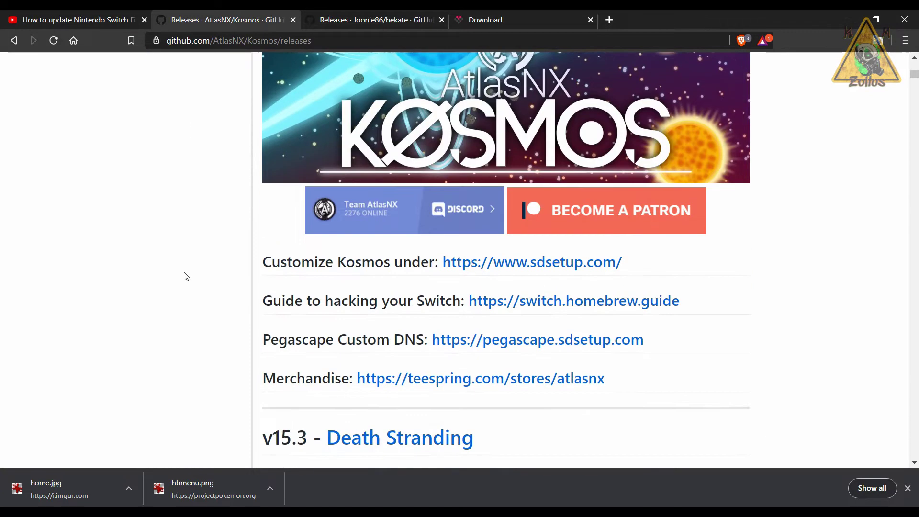
{"action": "scroll", "scroll_direction": "down", "scroll_amount": 3}
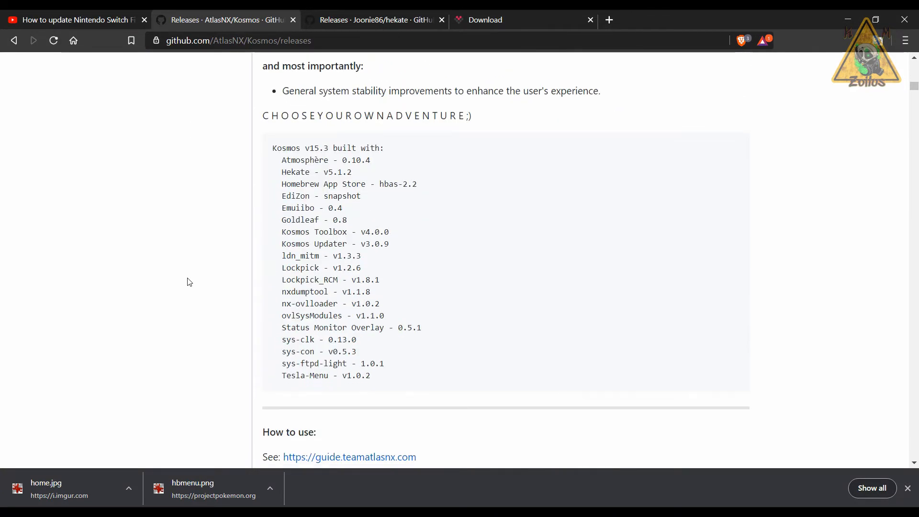
{"action": "scroll", "scroll_direction": "down", "scroll_amount": 3}
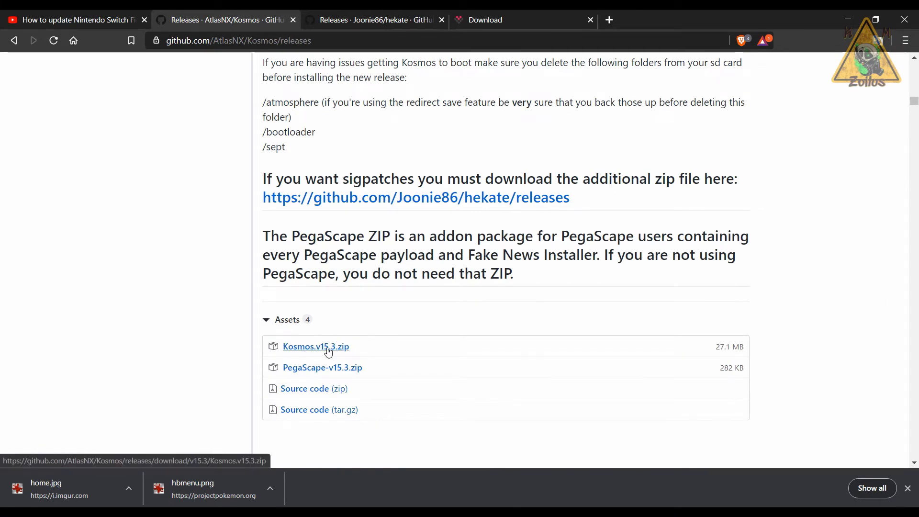
{"action": "mouse_move", "coordinate": [322, 350]}
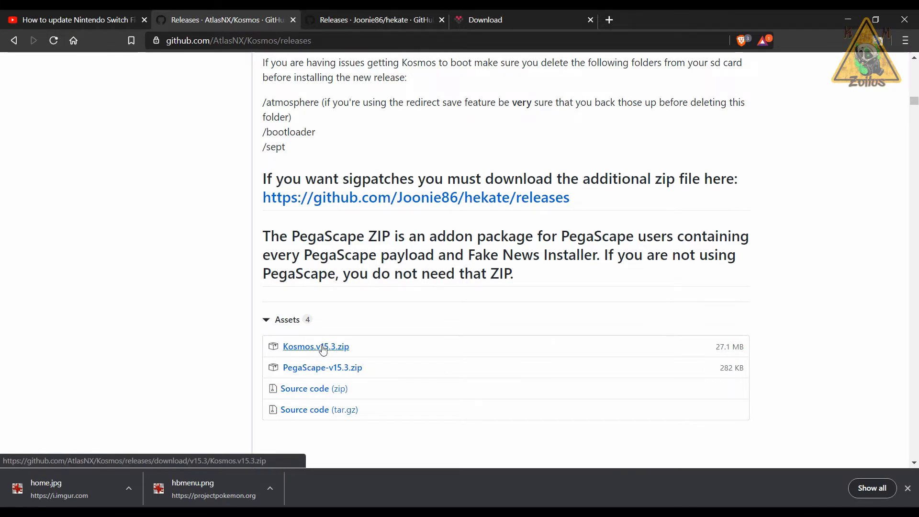
{"action": "left_click", "coordinate": [315, 345]}
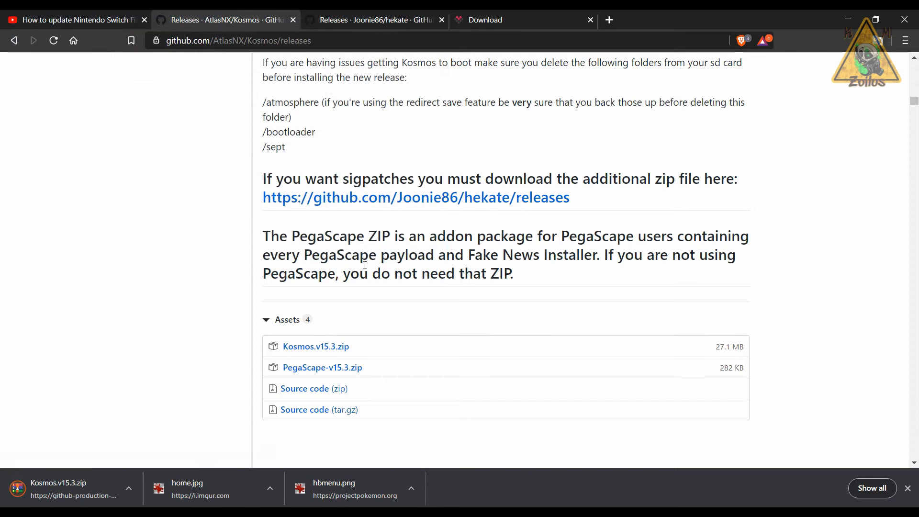
{"action": "mouse_move", "coordinate": [417, 198]}
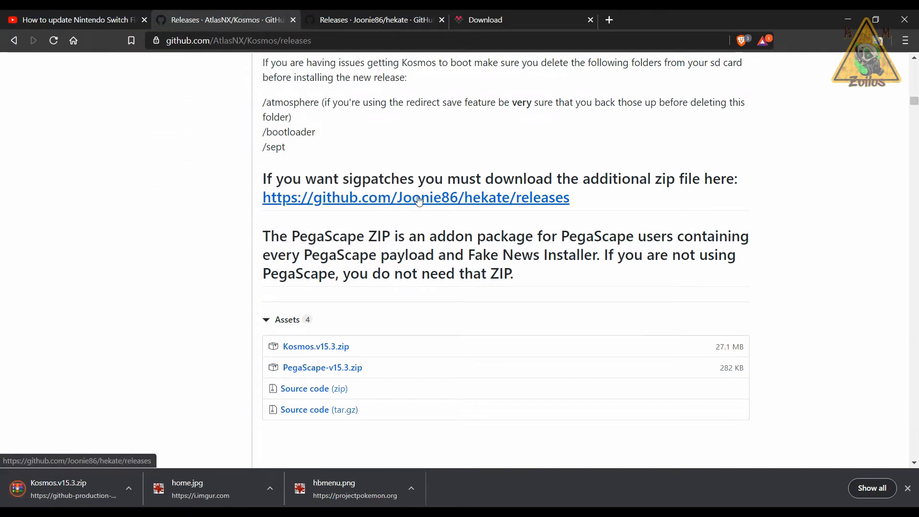
{"action": "mouse_move", "coordinate": [435, 204]}
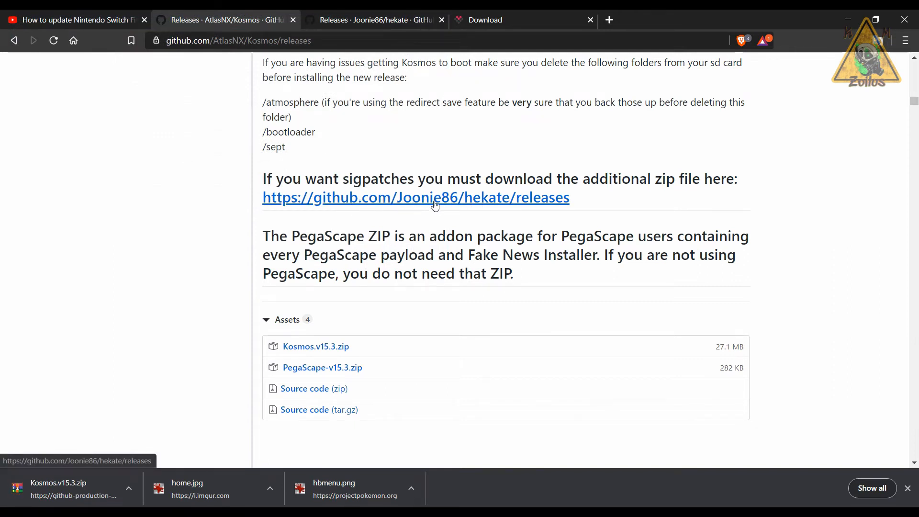
{"action": "mouse_move", "coordinate": [393, 76]}
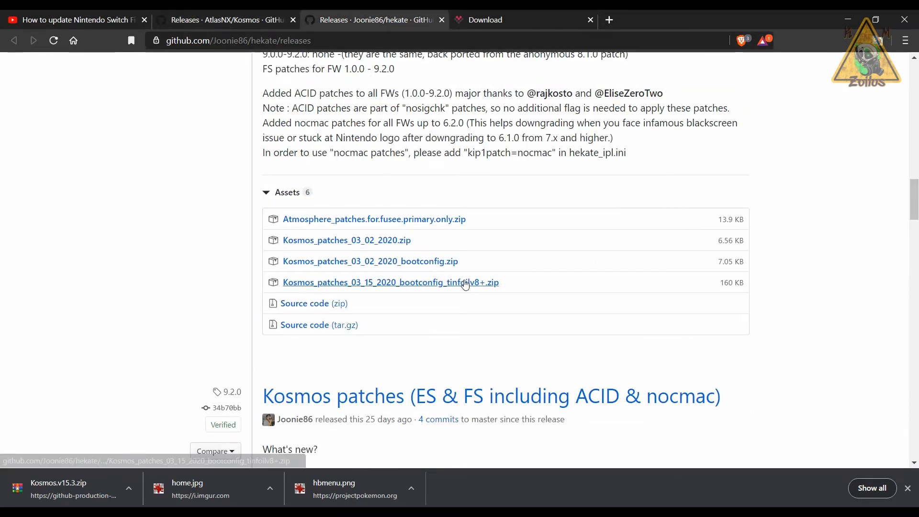
{"action": "mouse_move", "coordinate": [352, 271]}
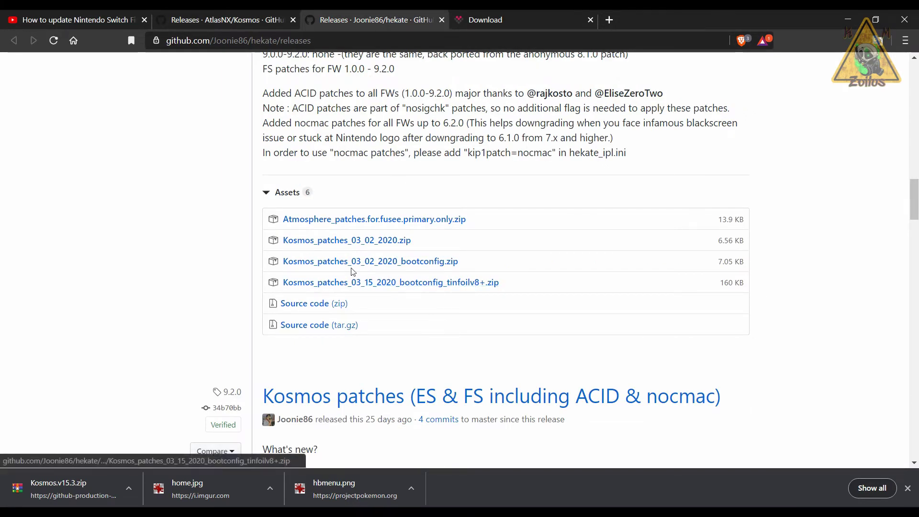
{"action": "mouse_move", "coordinate": [366, 289]}
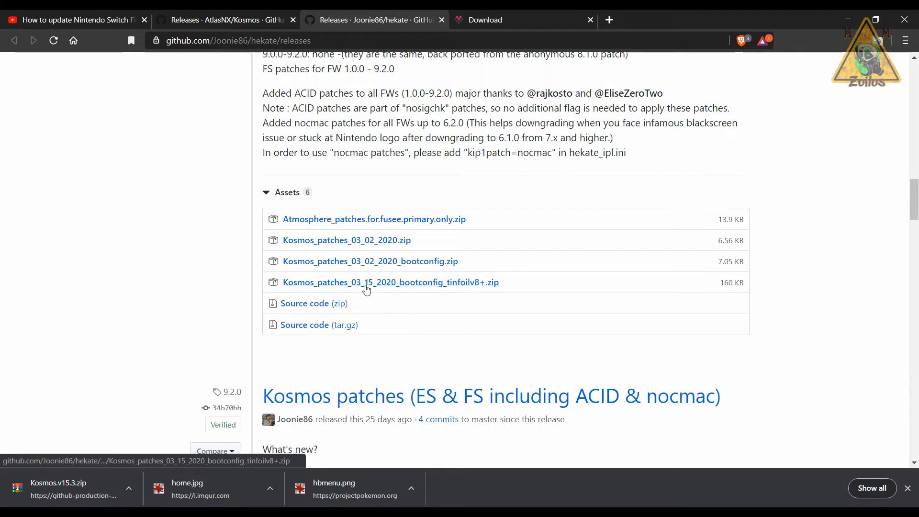
{"action": "mouse_move", "coordinate": [408, 288]}
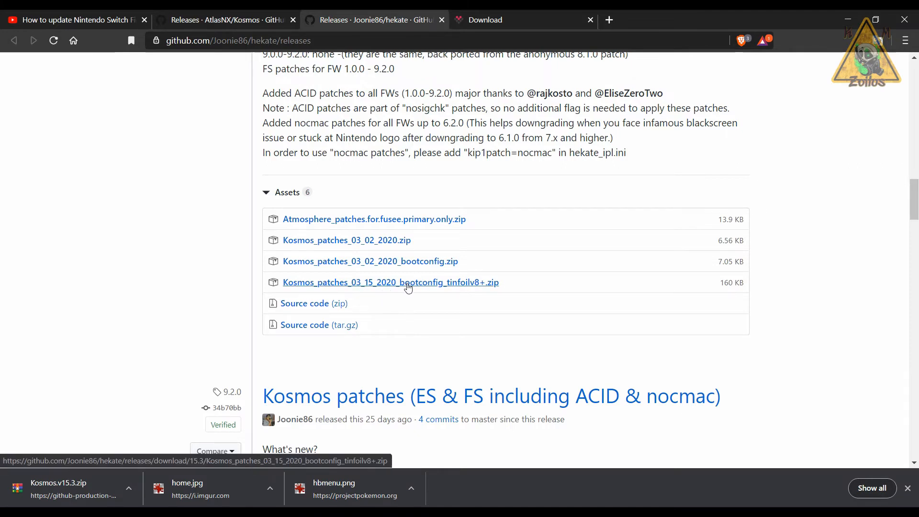
{"action": "mouse_move", "coordinate": [468, 291]}
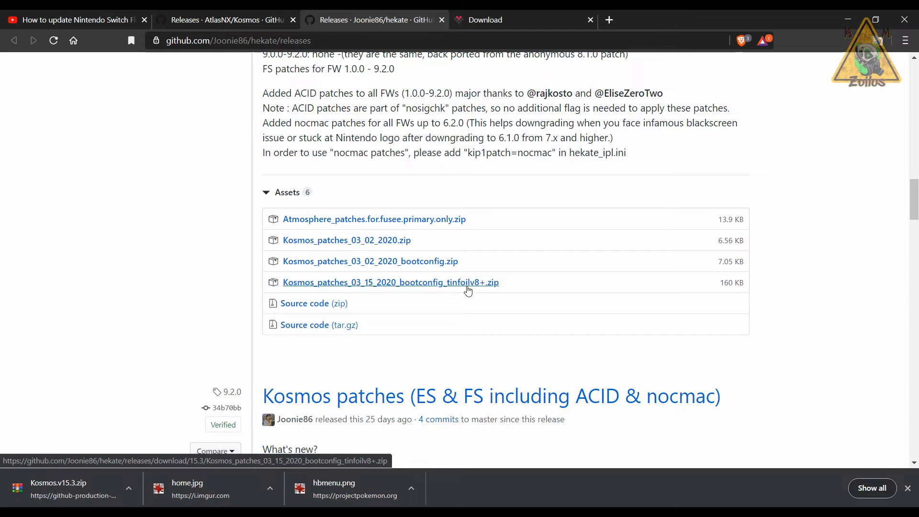
{"action": "mouse_move", "coordinate": [474, 287]}
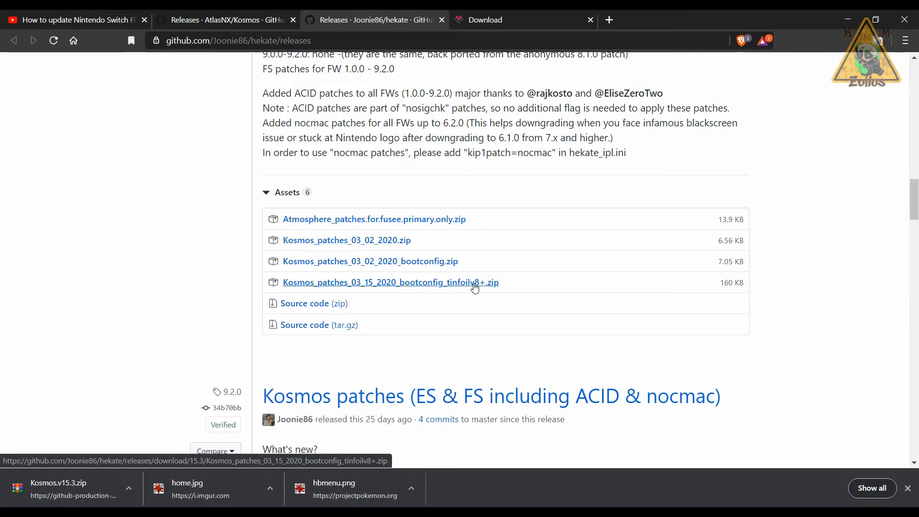
{"action": "mouse_move", "coordinate": [464, 288]}
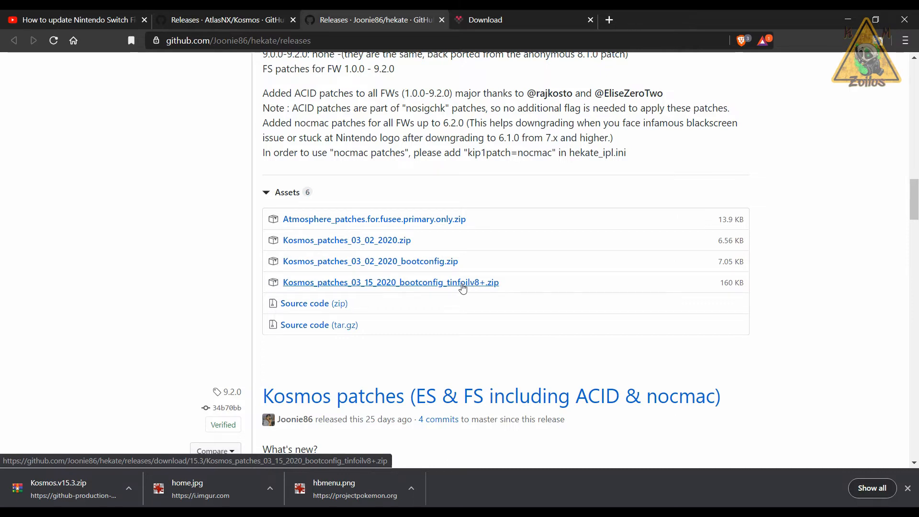
{"action": "mouse_move", "coordinate": [449, 282]}
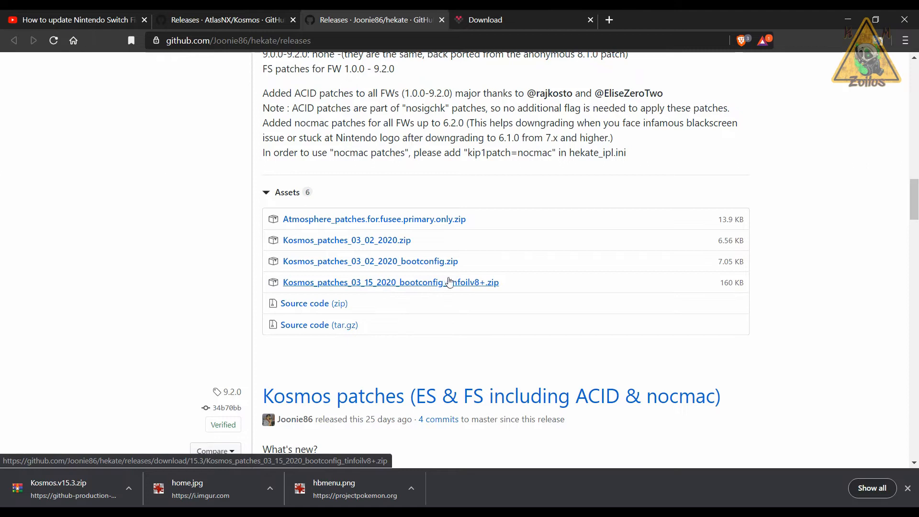
{"action": "mouse_move", "coordinate": [436, 289]}
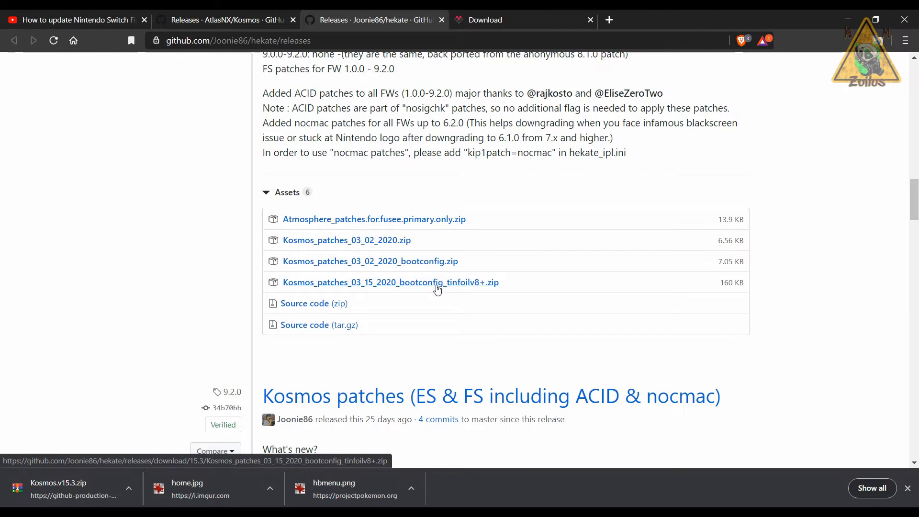
Download and save the Kosmos_patches tinfoilv8+ sigpatches zip from the hekate releases
{"action": "left_click", "coordinate": [391, 282]}
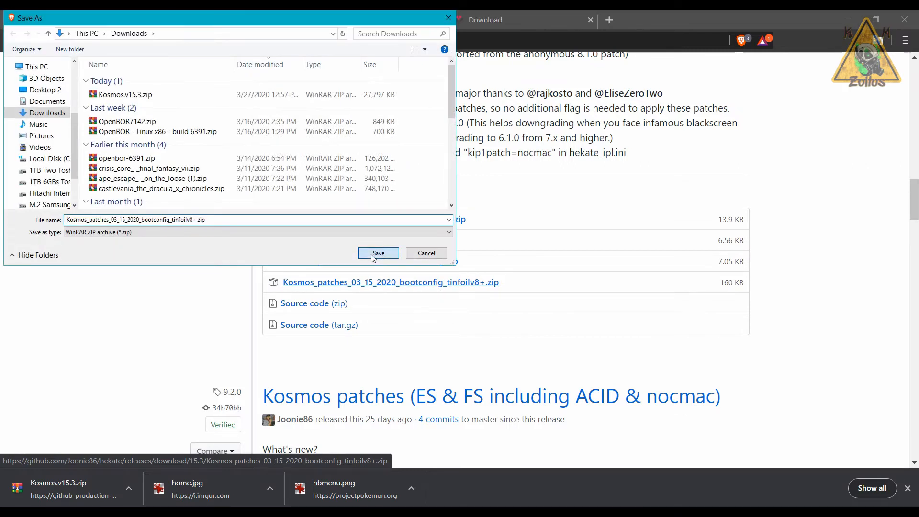
{"action": "left_click", "coordinate": [378, 253]}
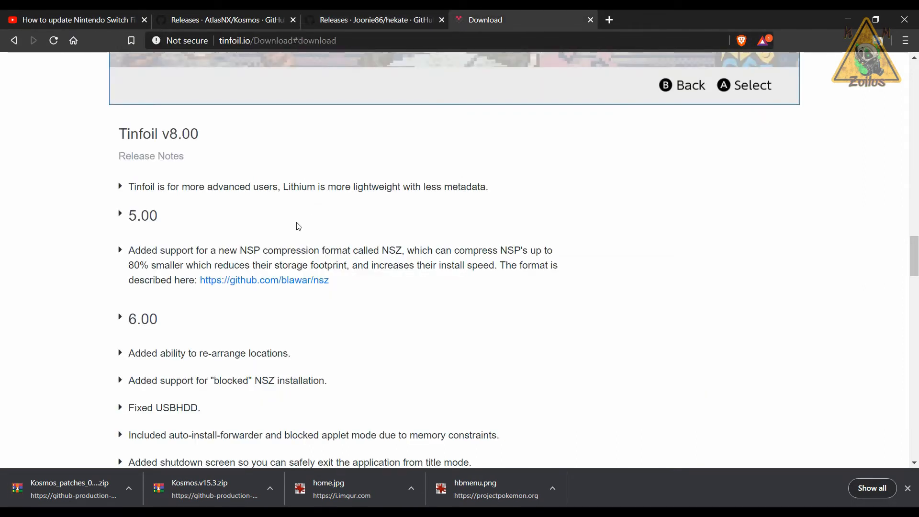
Scroll the tinfoil.io page down to the Tinfoil 8.10 NRO/NSP download buttons
{"action": "scroll", "scroll_direction": "down", "scroll_amount": 3}
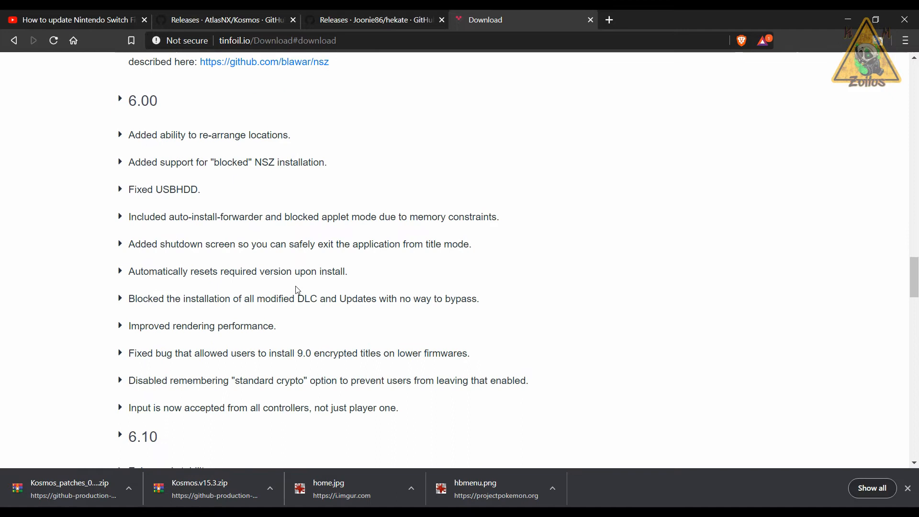
{"action": "scroll", "scroll_direction": "down", "scroll_amount": 3}
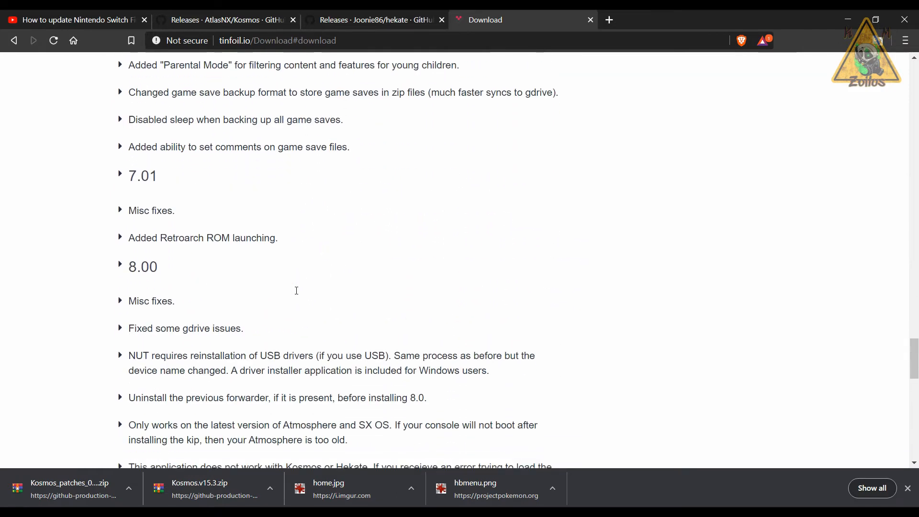
{"action": "scroll", "scroll_direction": "down", "scroll_amount": 3}
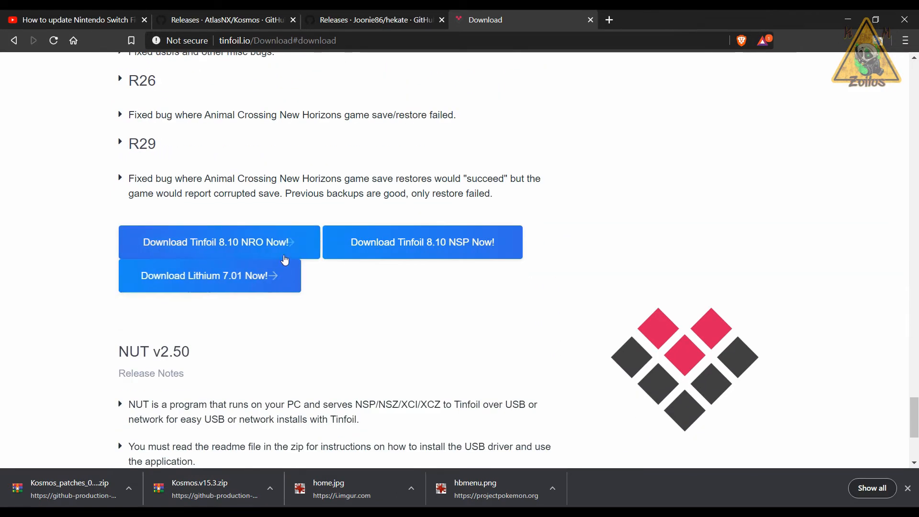
{"action": "mouse_move", "coordinate": [234, 243]}
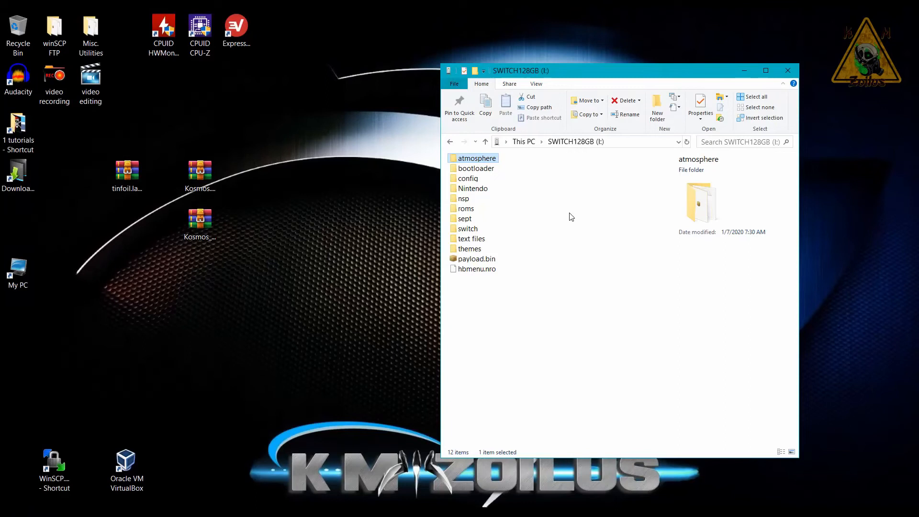
{"action": "mouse_move", "coordinate": [564, 268]}
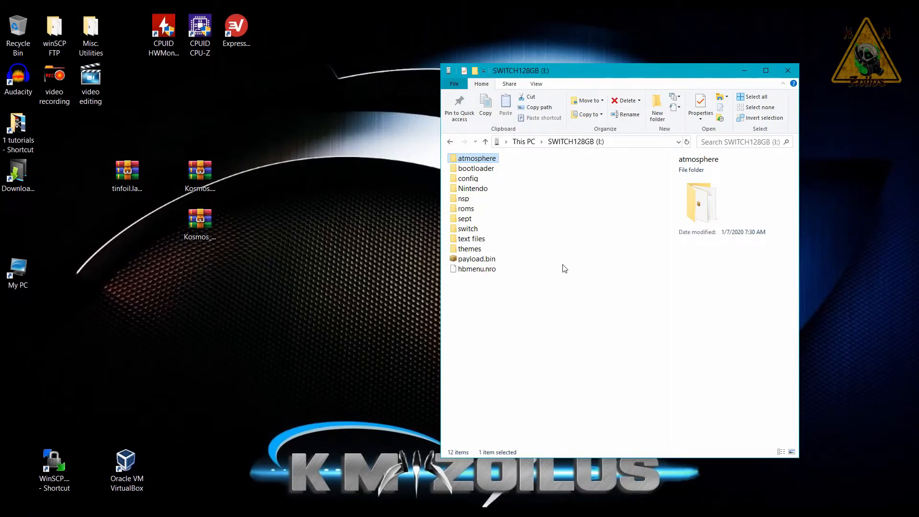
{"action": "mouse_move", "coordinate": [540, 252]}
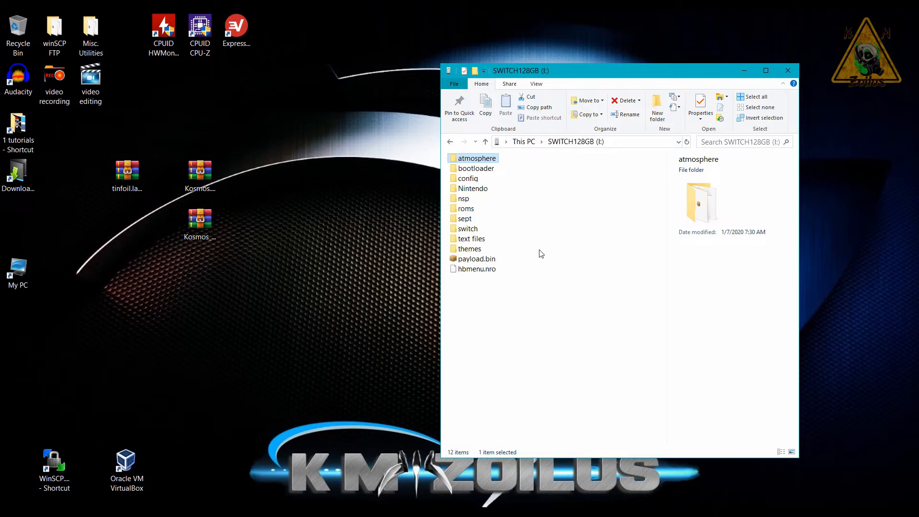
{"action": "mouse_move", "coordinate": [617, 244]}
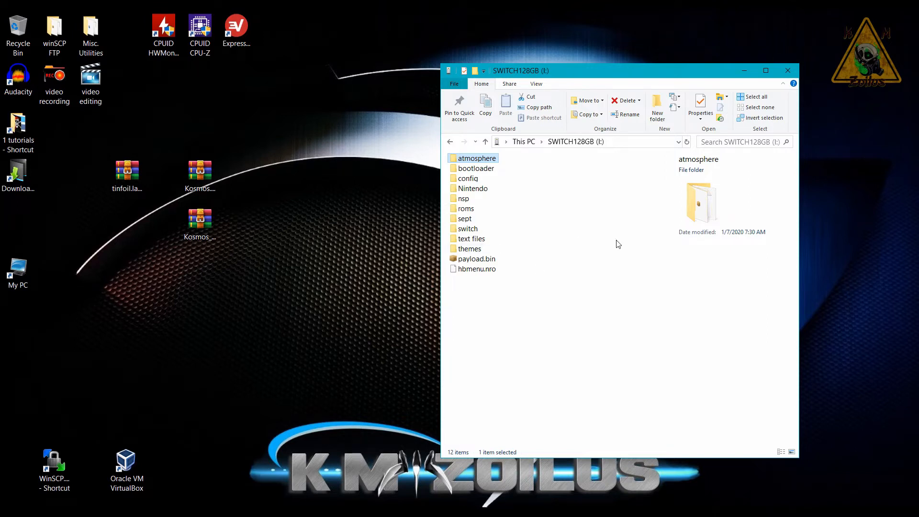
{"action": "mouse_move", "coordinate": [584, 306]}
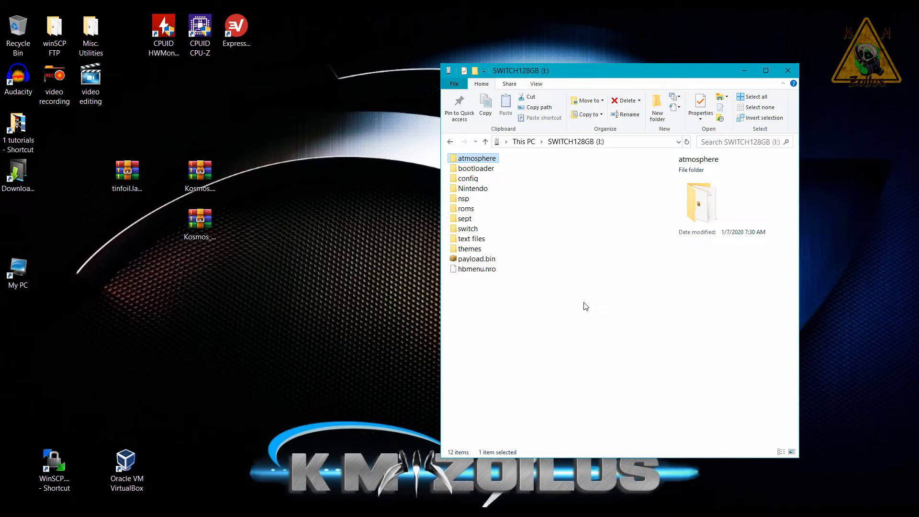
{"action": "mouse_move", "coordinate": [555, 227]}
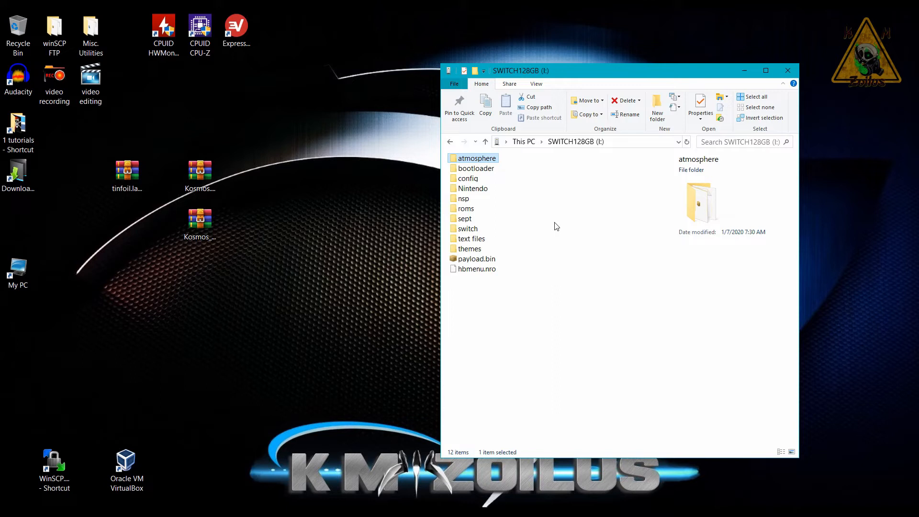
{"action": "mouse_move", "coordinate": [362, 206]}
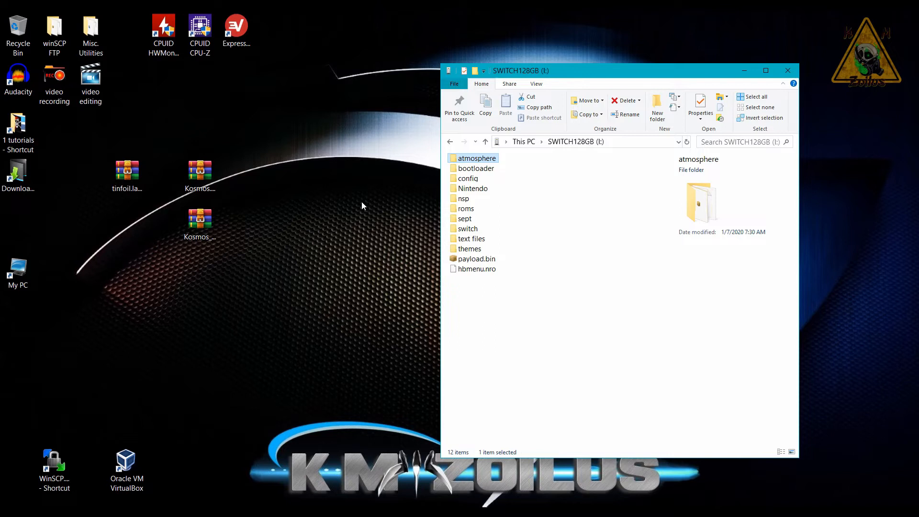
{"action": "mouse_move", "coordinate": [358, 233]}
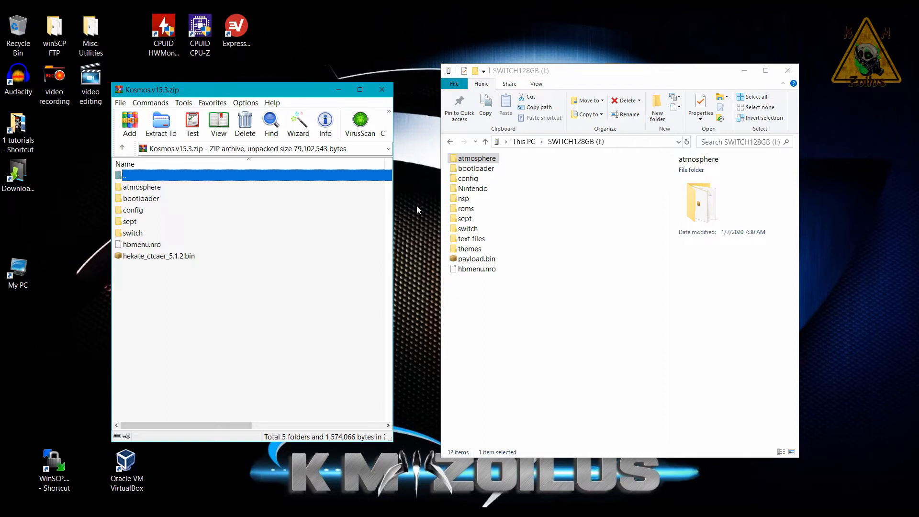
{"action": "mouse_move", "coordinate": [494, 166]}
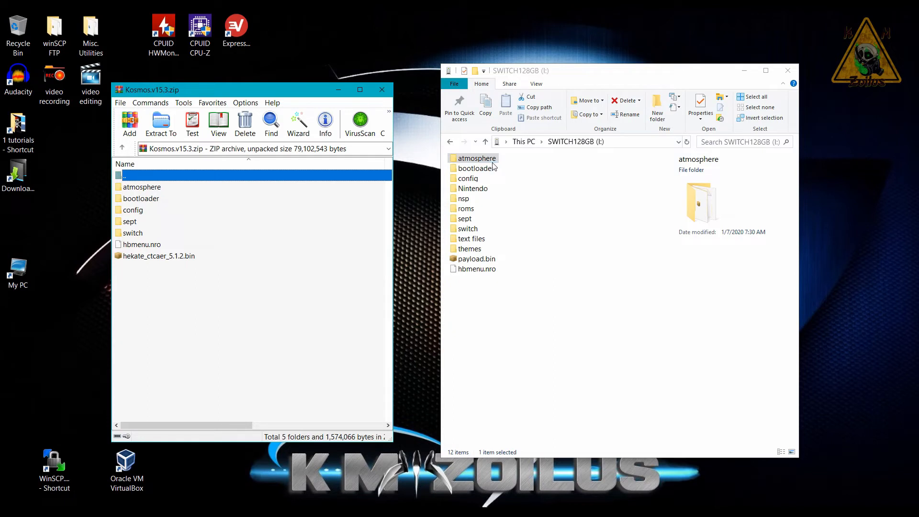
{"action": "mouse_move", "coordinate": [490, 178]}
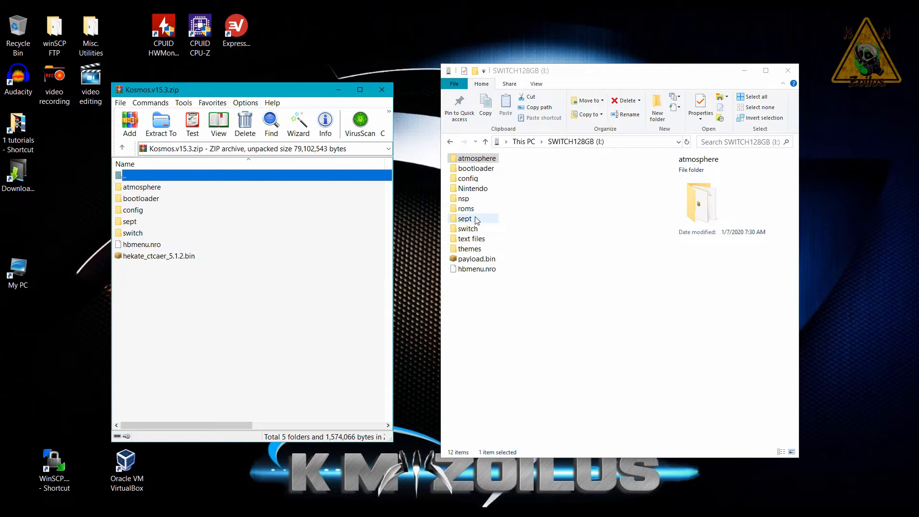
{"action": "left_click", "coordinate": [142, 187]}
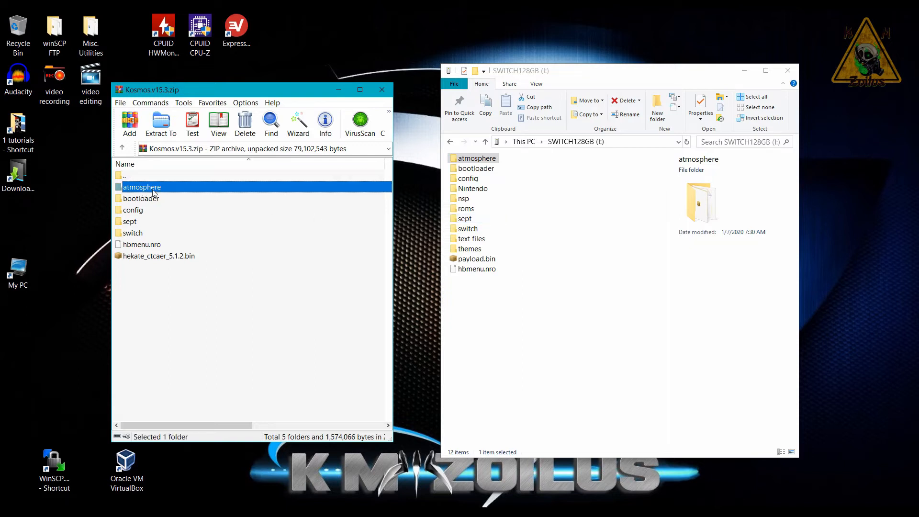
{"action": "left_click", "coordinate": [140, 199]}
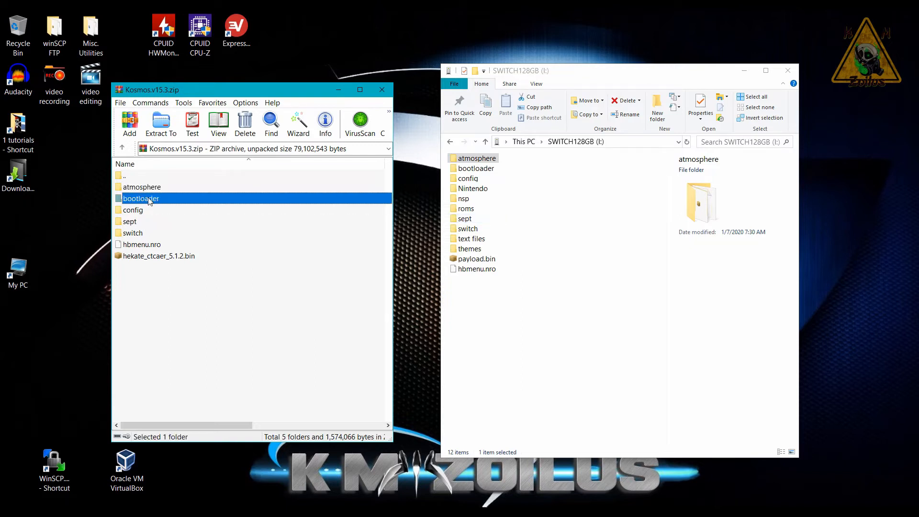
{"action": "left_click", "coordinate": [133, 209]}
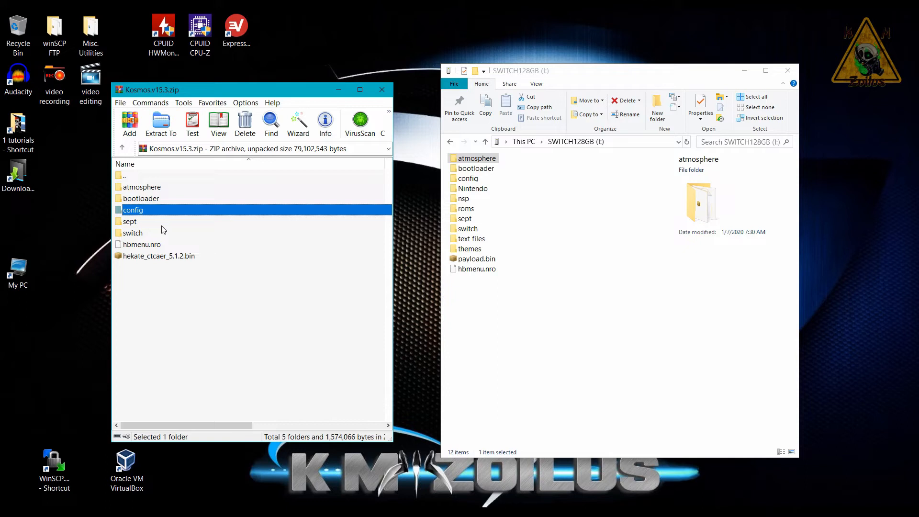
{"action": "left_click", "coordinate": [140, 198]}
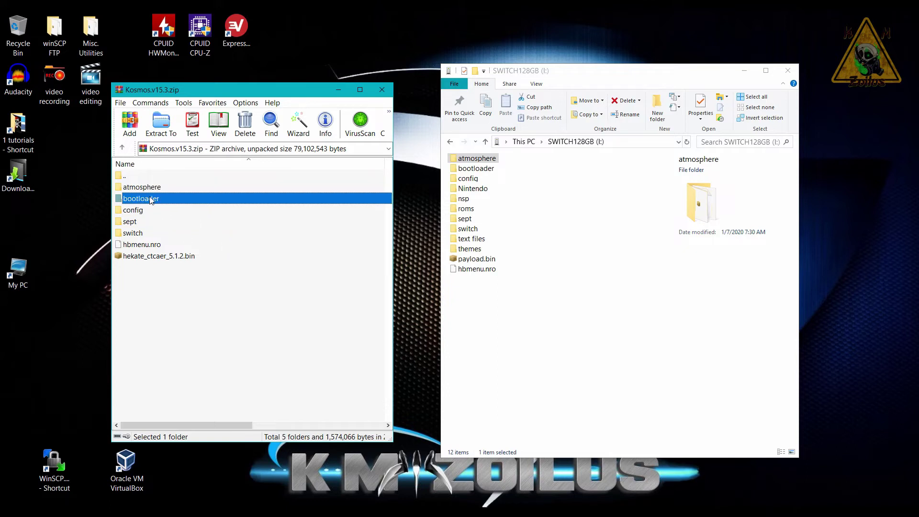
{"action": "left_click", "coordinate": [132, 209]}
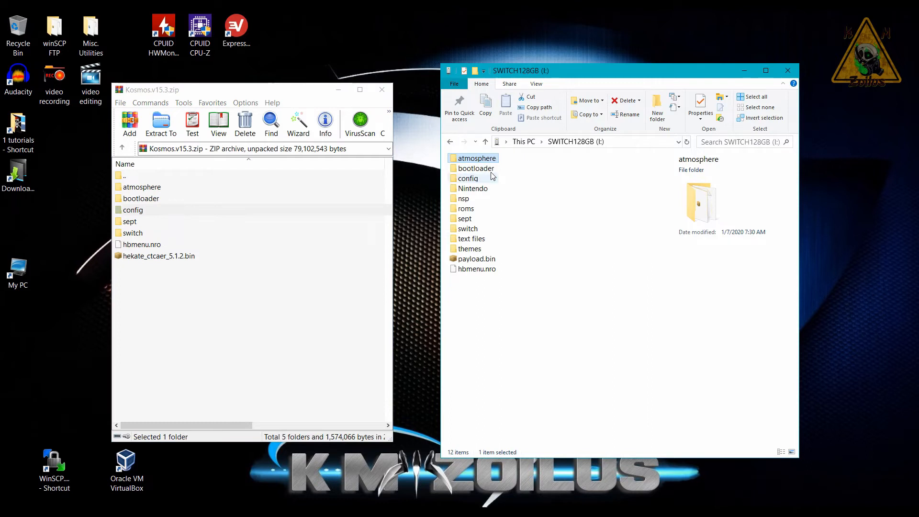
Select atmosphere, bootloader, config, sept and hbmenu.nro on the SWITCH128GB card
{"action": "left_click", "coordinate": [476, 168]}
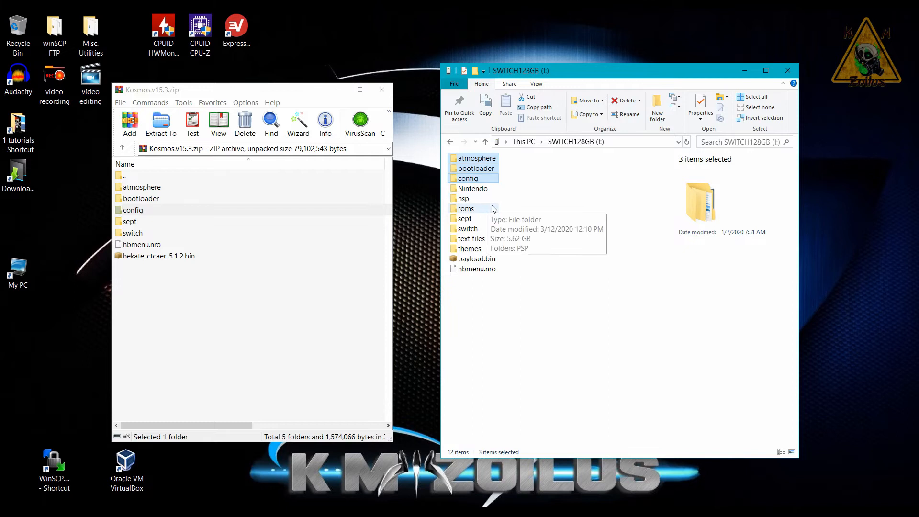
{"action": "left_click", "coordinate": [465, 219]}
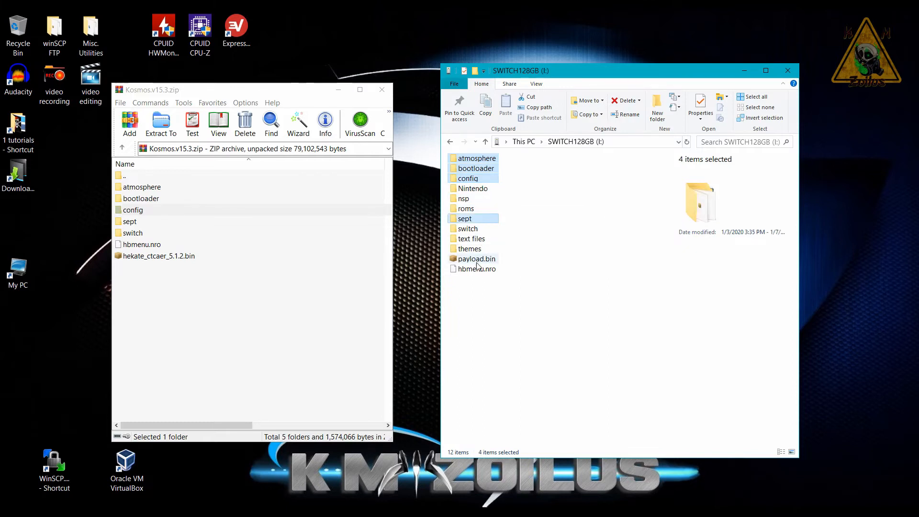
{"action": "left_click", "coordinate": [475, 268]}
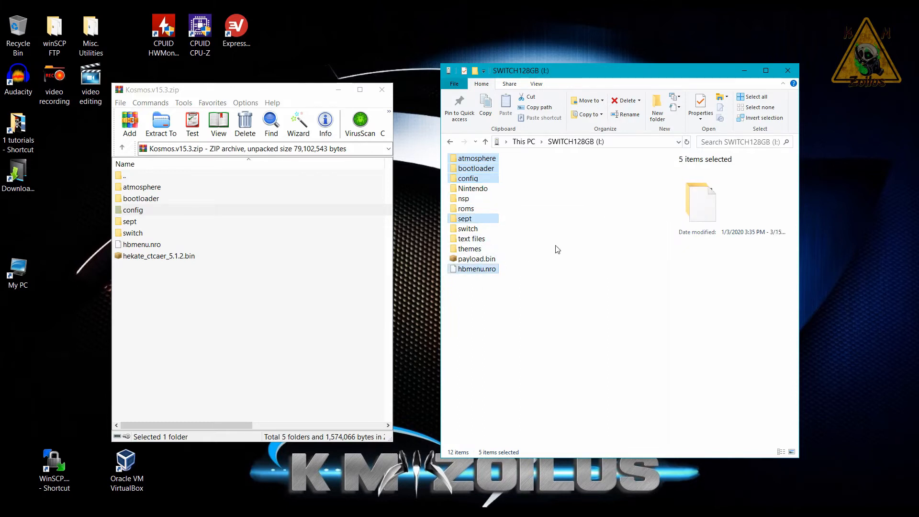
{"action": "mouse_move", "coordinate": [469, 239]}
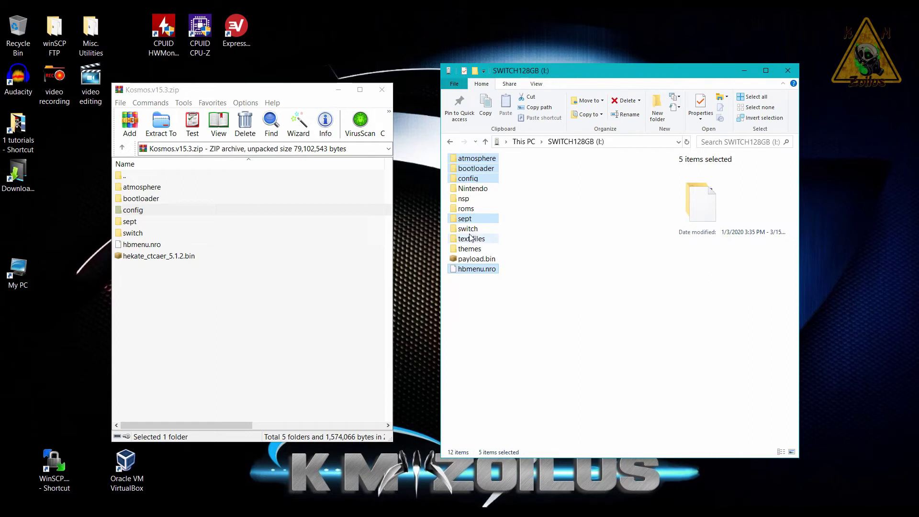
{"action": "mouse_move", "coordinate": [467, 229]}
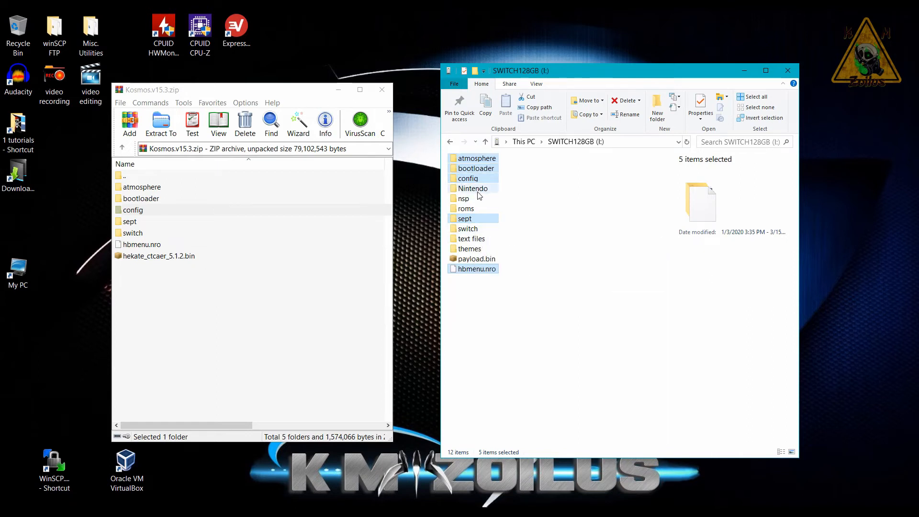
{"action": "mouse_move", "coordinate": [487, 234]}
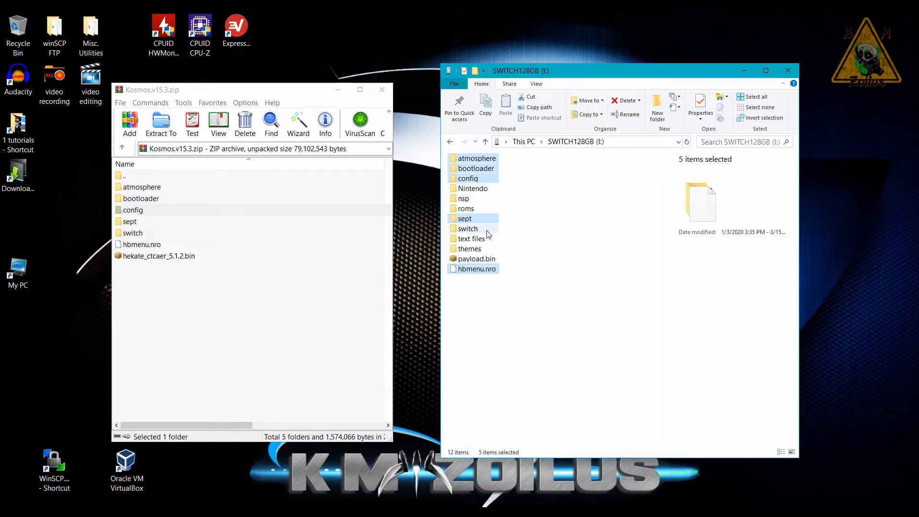
{"action": "mouse_move", "coordinate": [477, 202]}
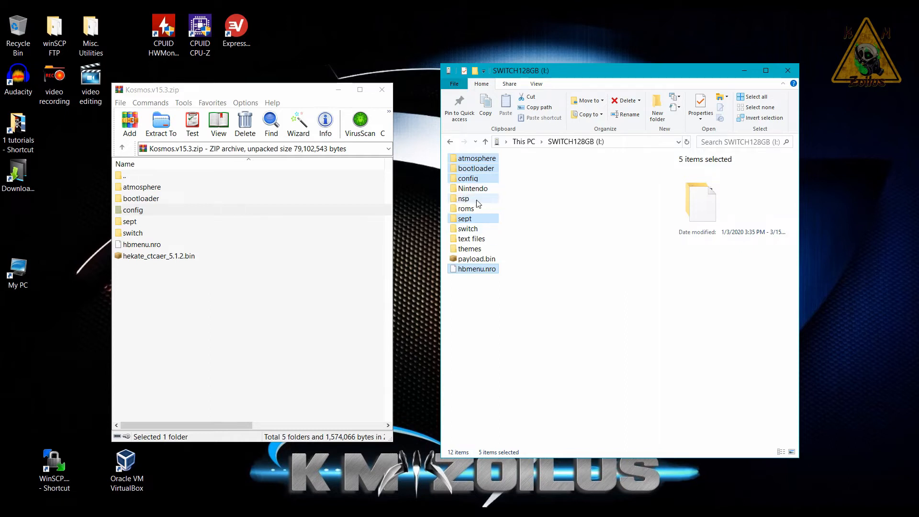
{"action": "mouse_move", "coordinate": [513, 221]}
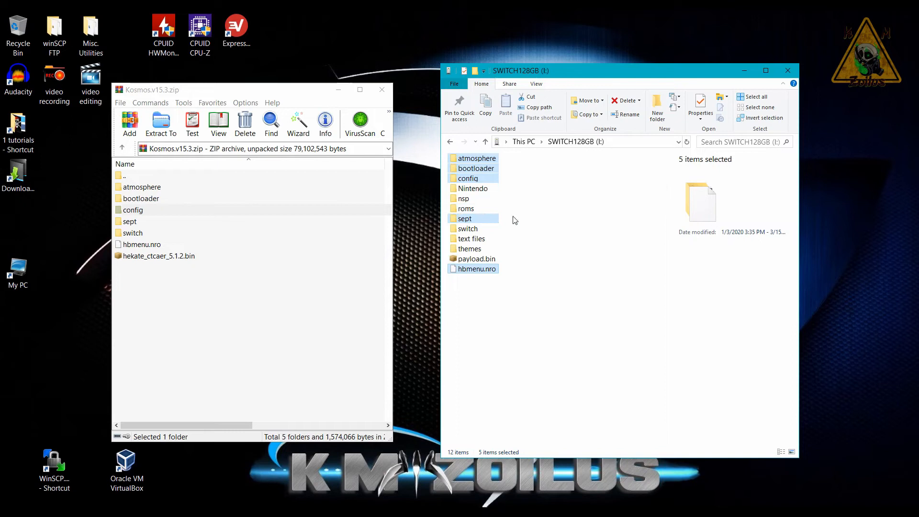
{"action": "mouse_move", "coordinate": [525, 234]}
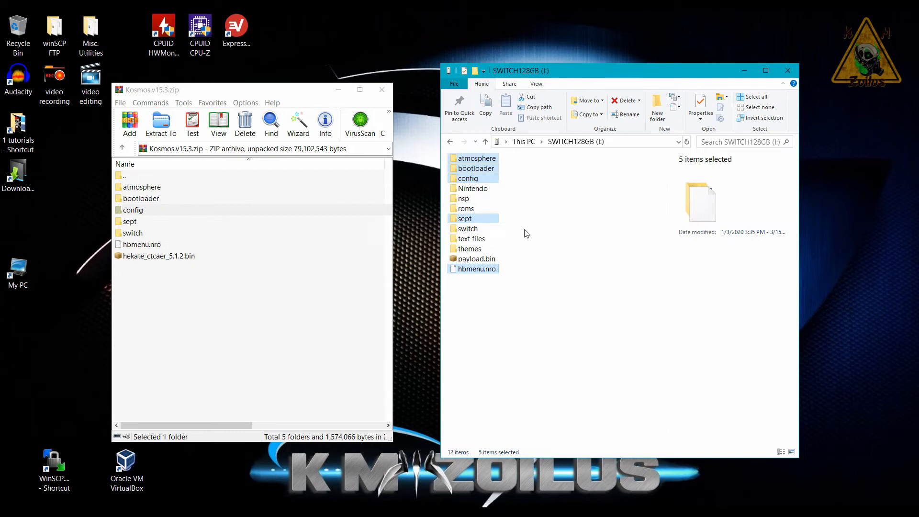
{"action": "mouse_move", "coordinate": [517, 232]}
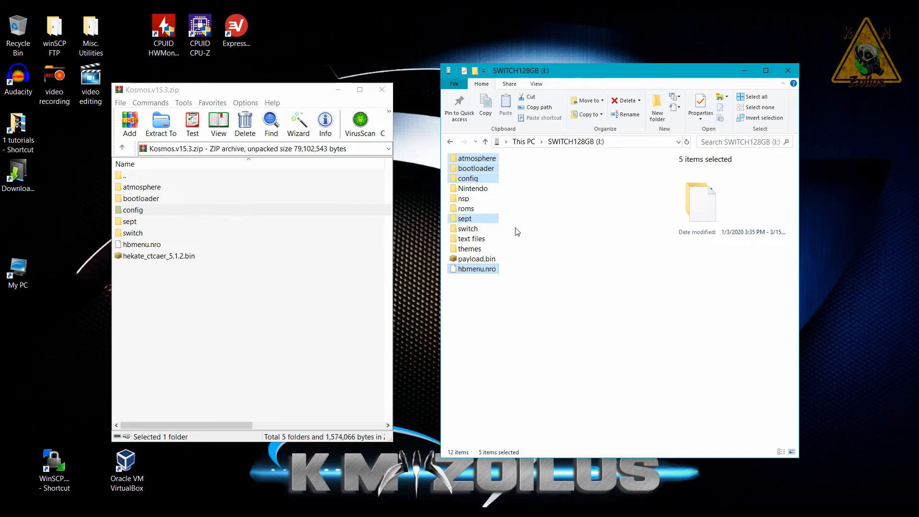
{"action": "mouse_move", "coordinate": [469, 341]}
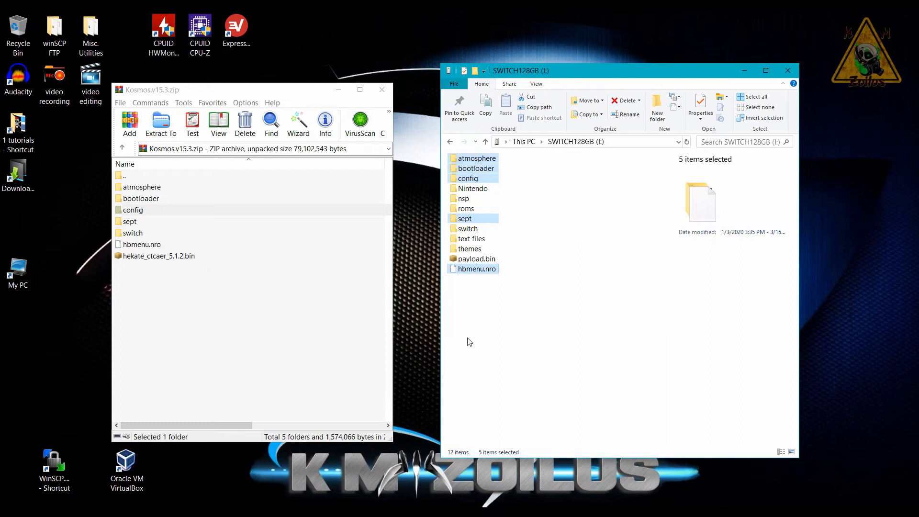
{"action": "mouse_move", "coordinate": [171, 182]}
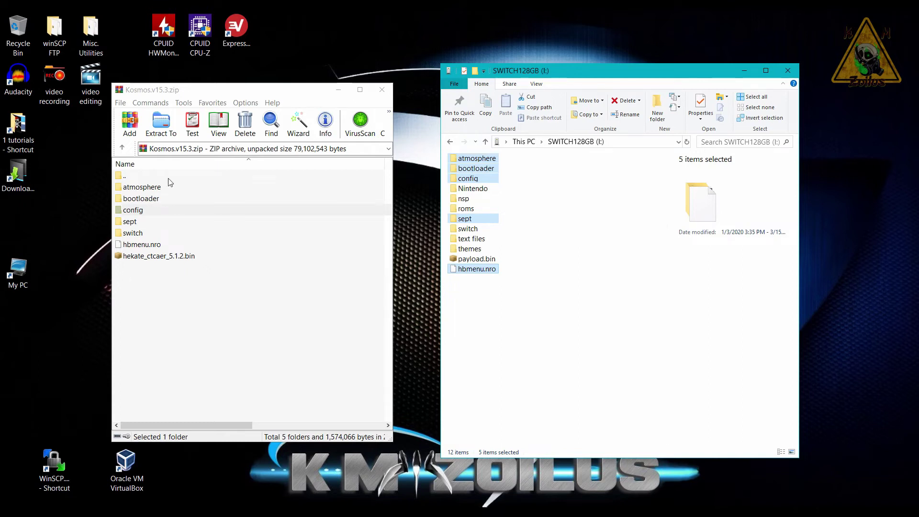
{"action": "mouse_move", "coordinate": [562, 325]}
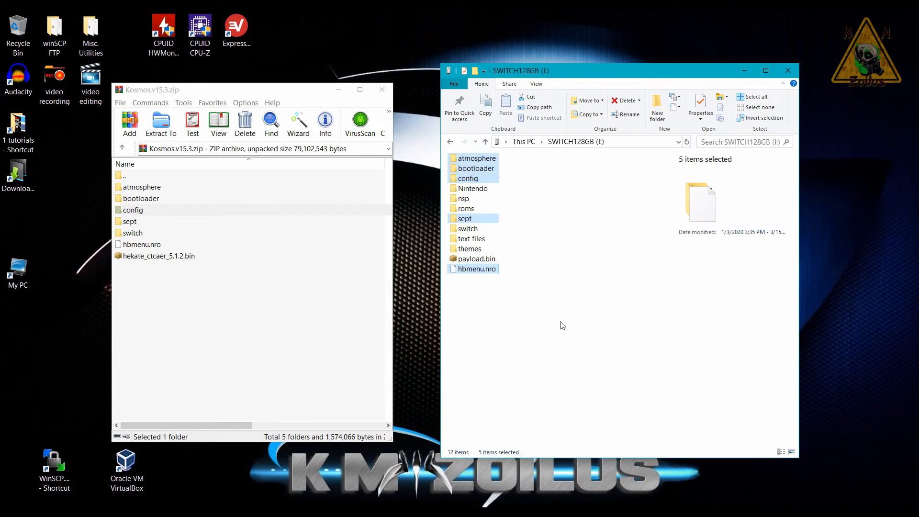
{"action": "mouse_move", "coordinate": [511, 260]}
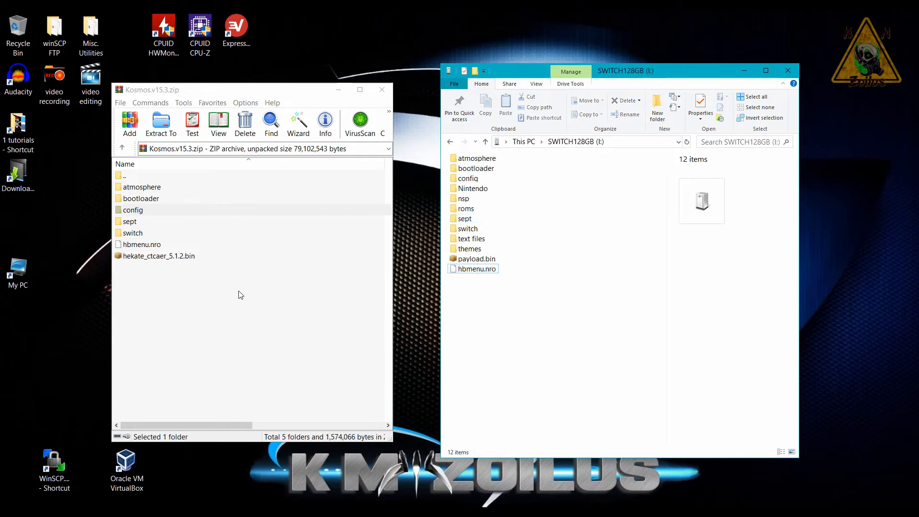
Extract the whole Kosmos v15.3 archive onto SWITCH128GB, replacing existing files
{"action": "key", "text": "ctrl+a"}
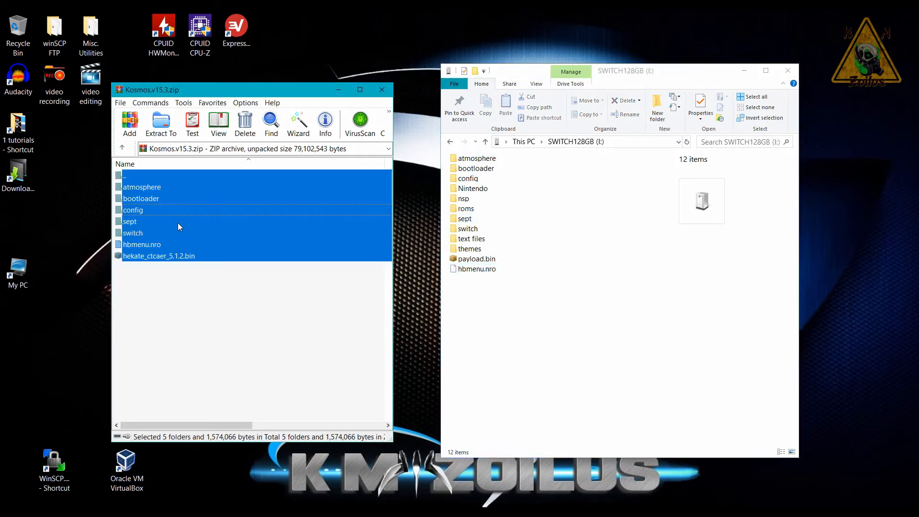
{"action": "mouse_move", "coordinate": [712, 234]}
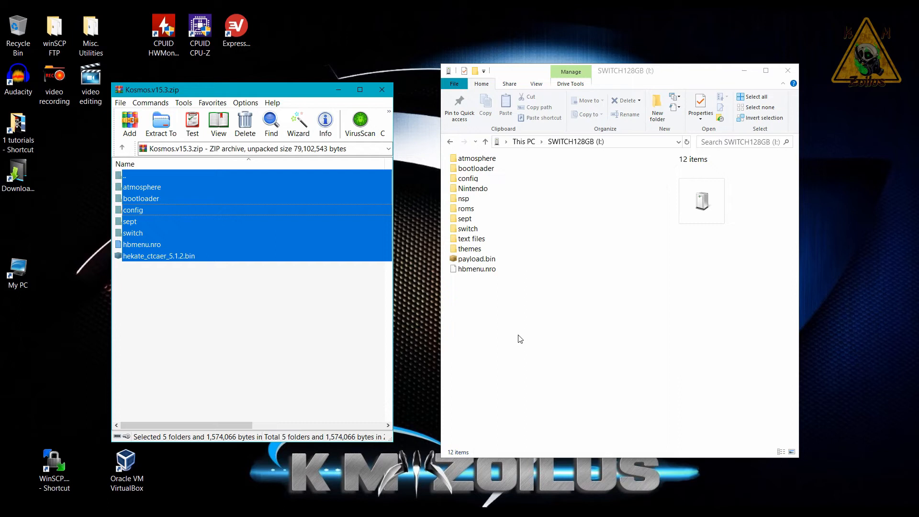
{"action": "mouse_move", "coordinate": [530, 257]}
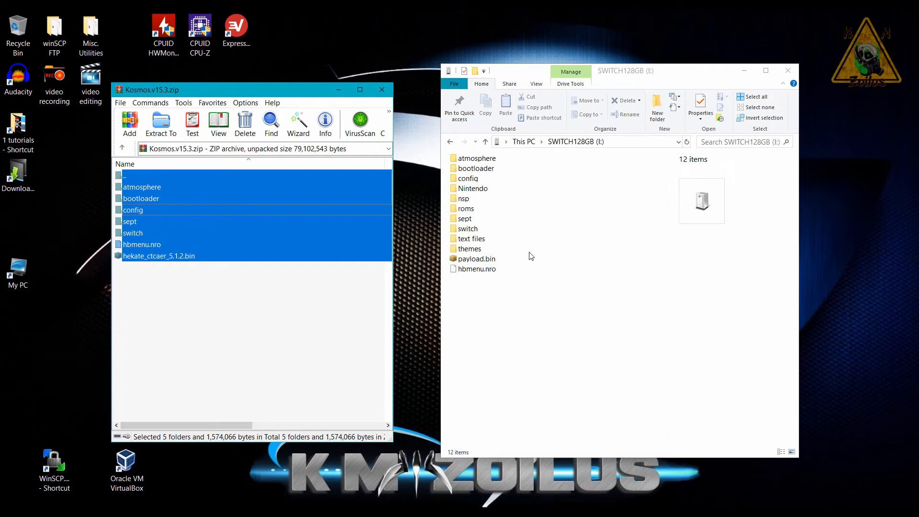
{"action": "mouse_move", "coordinate": [160, 213]}
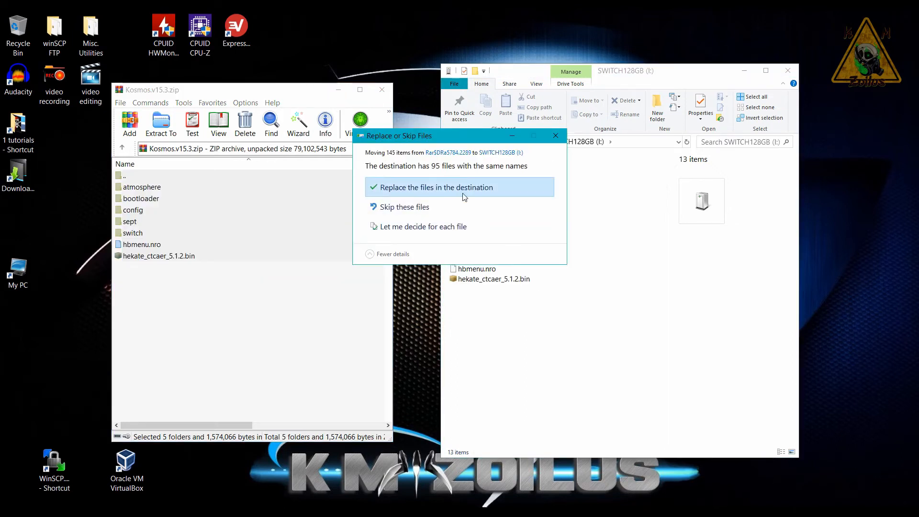
{"action": "left_click", "coordinate": [433, 187]}
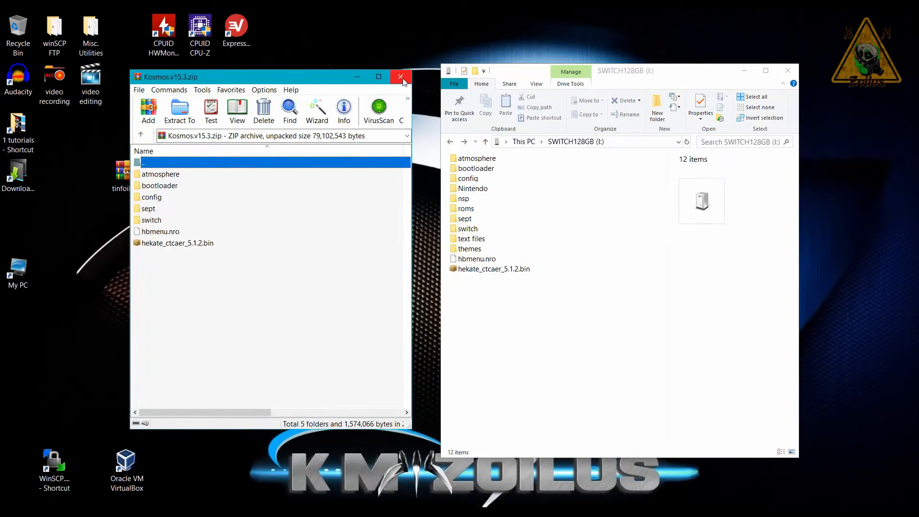
Close WinRAR and select the new hekate_ctcaer_5.1.2.bin, renamed to payload.bin, in the card root
{"action": "left_click", "coordinate": [401, 77]}
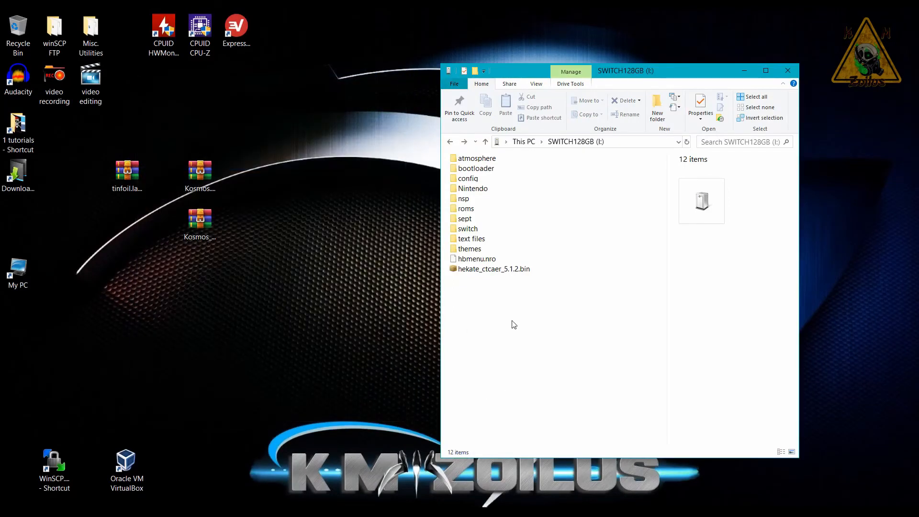
{"action": "mouse_move", "coordinate": [492, 268]}
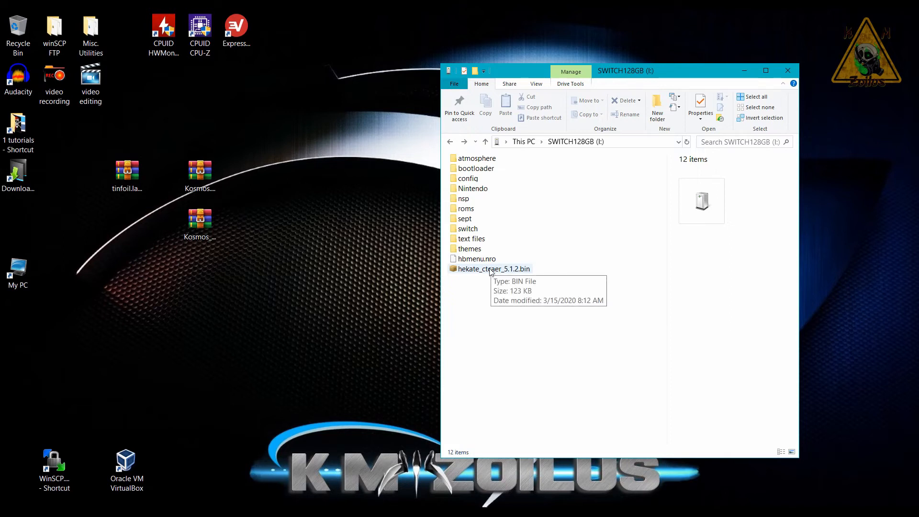
{"action": "left_click", "coordinate": [493, 268]}
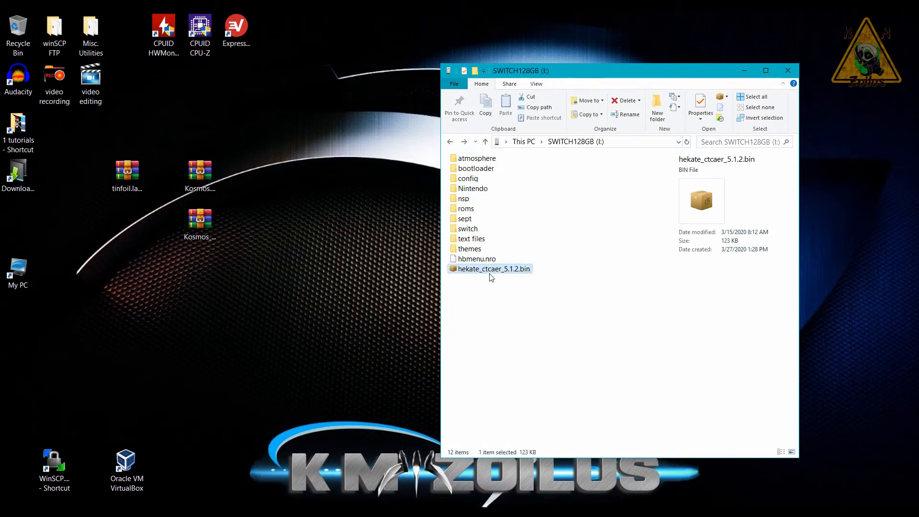
{"action": "mouse_move", "coordinate": [501, 270]}
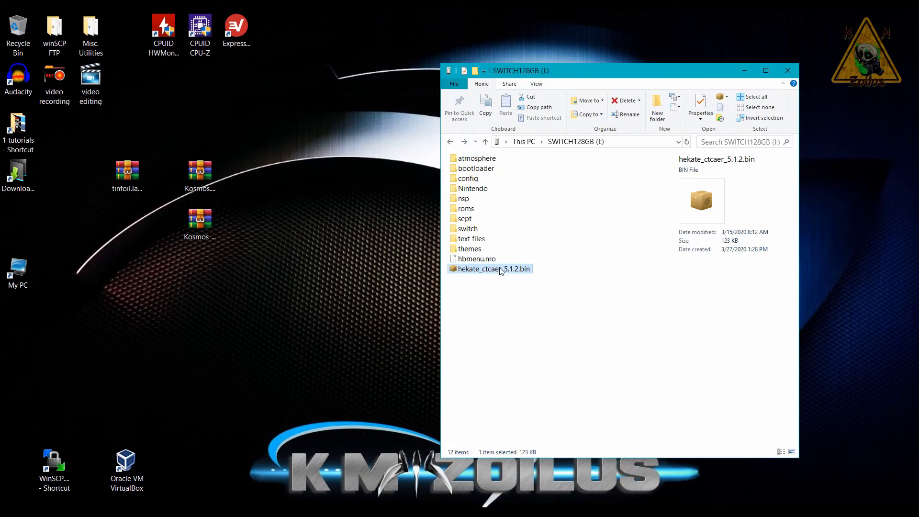
{"action": "mouse_move", "coordinate": [514, 272]}
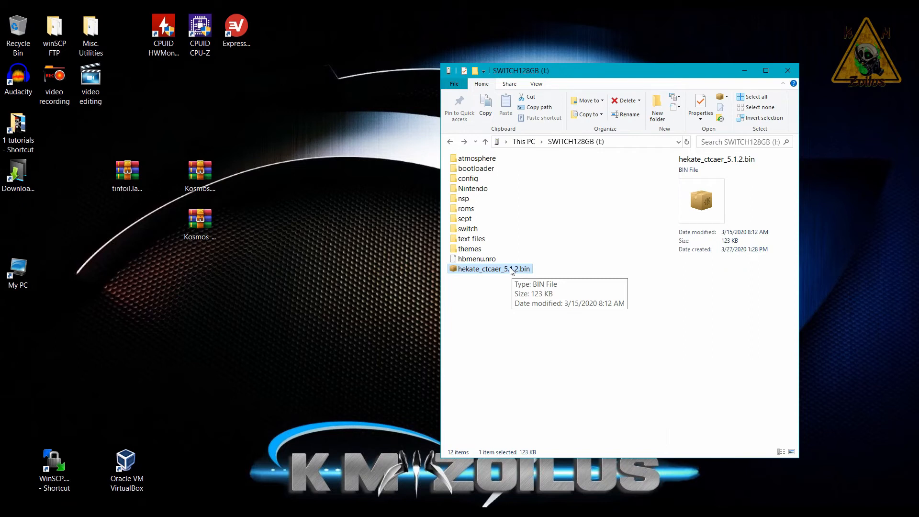
{"action": "mouse_move", "coordinate": [492, 279]}
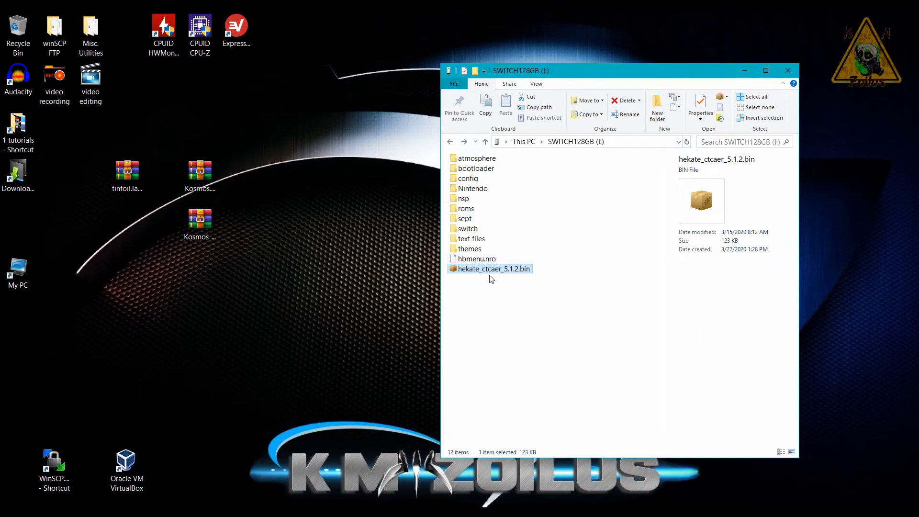
{"action": "left_click", "coordinate": [491, 268]}
{"action": "type", "text": "payload"}
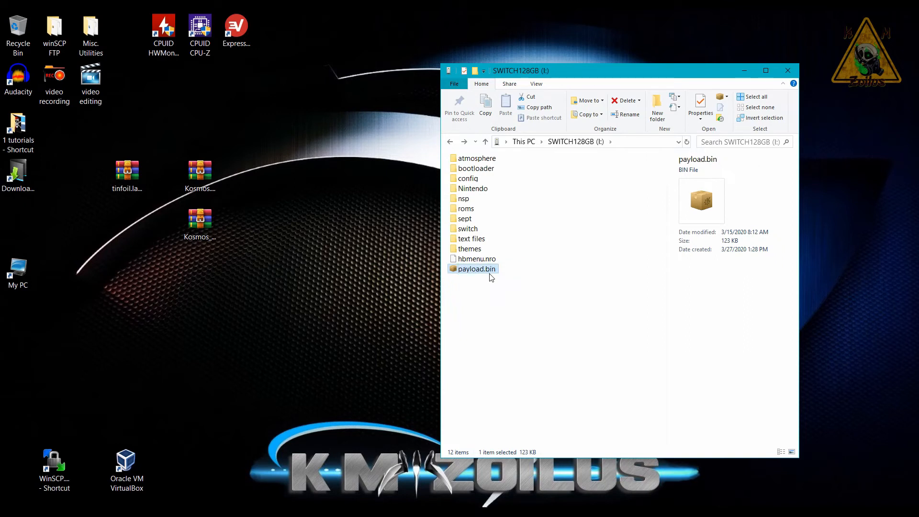
{"action": "mouse_move", "coordinate": [213, 274]}
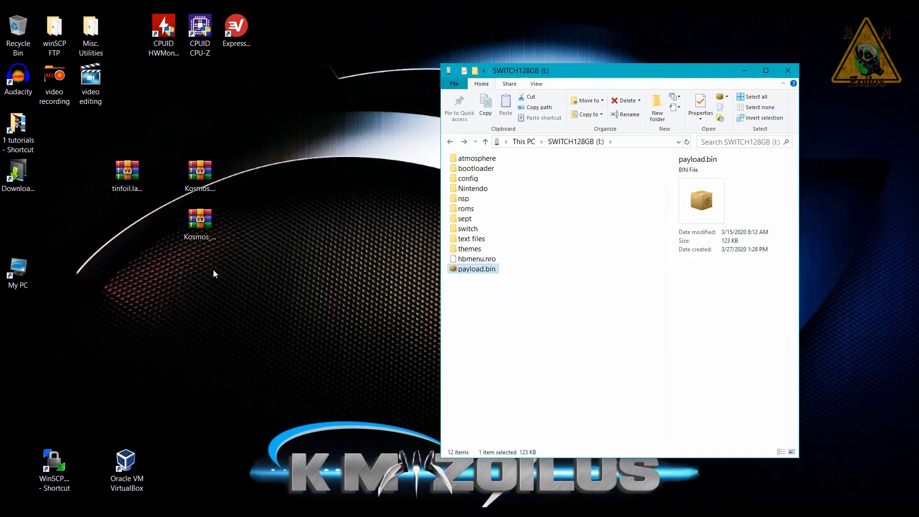
Copy the Atmosphere and bootloader folders from the Kosmos patches zip onto SWITCH128GB
{"action": "double_click", "coordinate": [199, 176]}
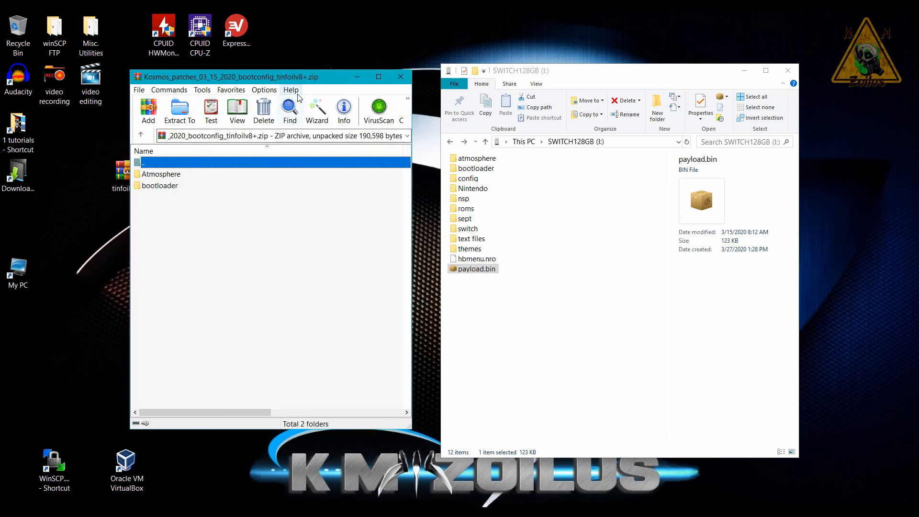
{"action": "left_click", "coordinate": [162, 175]}
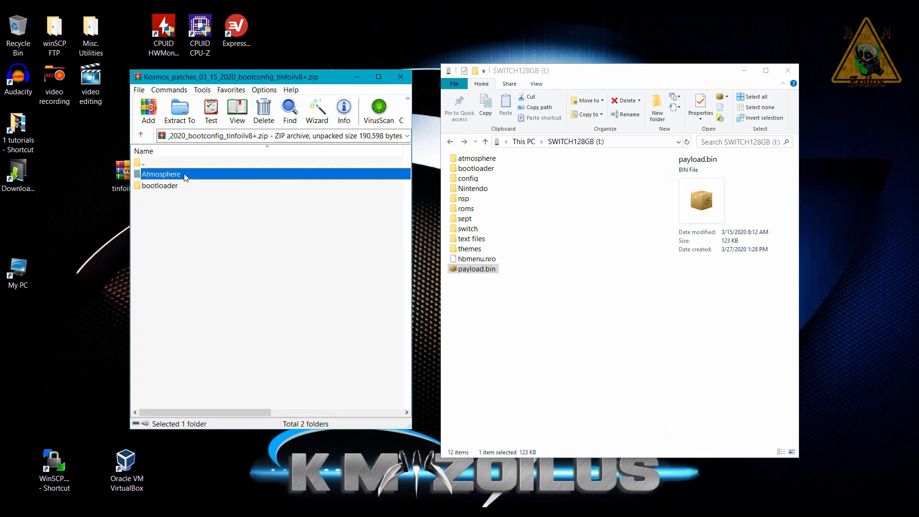
{"action": "left_click", "coordinate": [160, 185]}
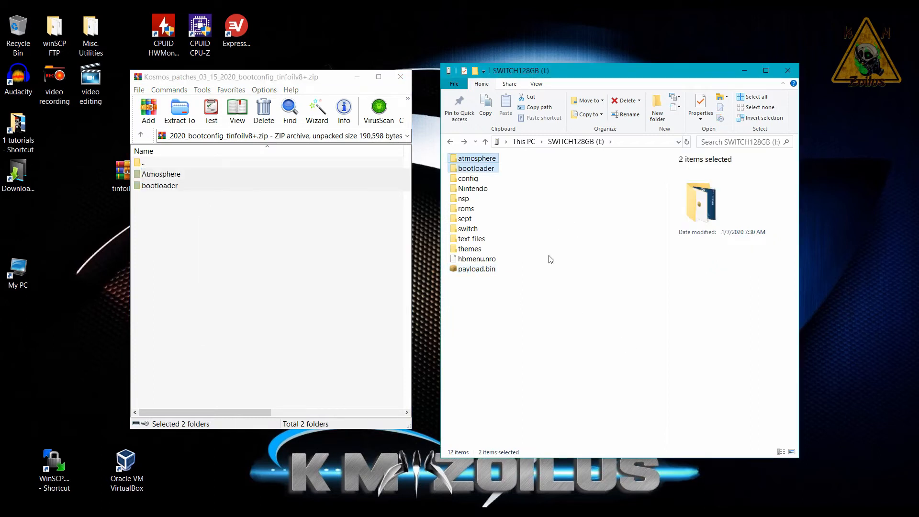
{"action": "mouse_move", "coordinate": [525, 267]}
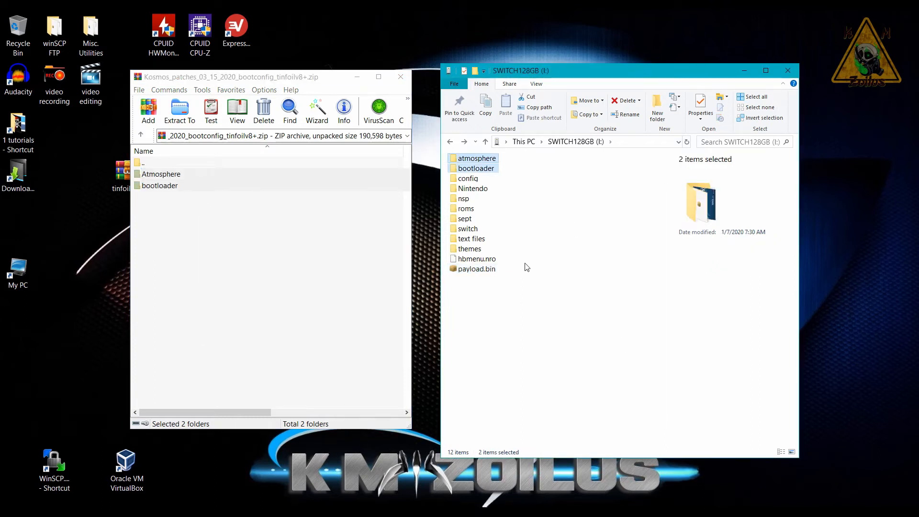
{"action": "left_click", "coordinate": [506, 336]}
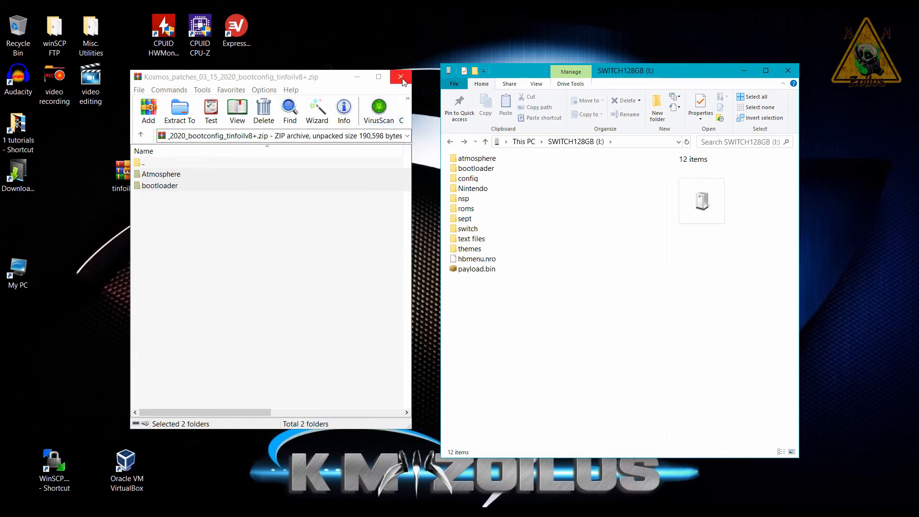
Close the patches archive and open tinfoil.latest.zip from the desktop
{"action": "left_click", "coordinate": [401, 77]}
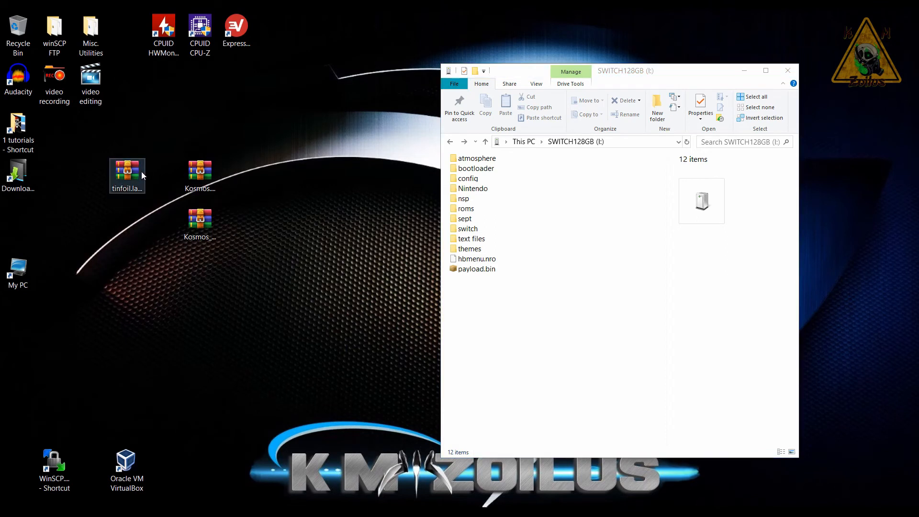
{"action": "double_click", "coordinate": [127, 171]}
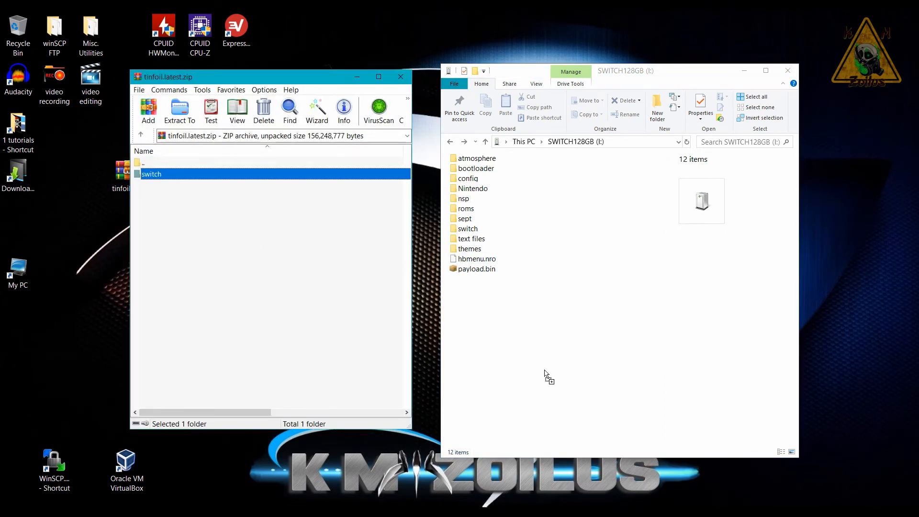
{"action": "mouse_move", "coordinate": [229, 334]}
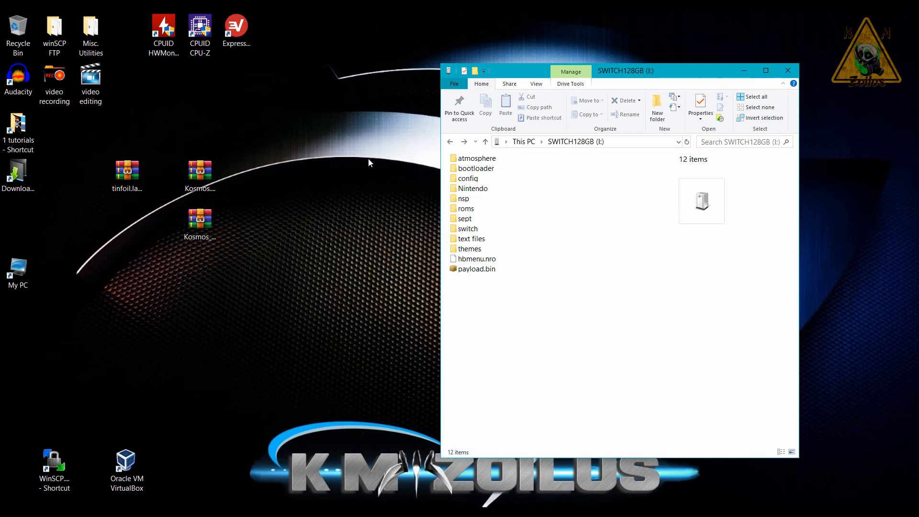
{"action": "mouse_move", "coordinate": [223, 160]}
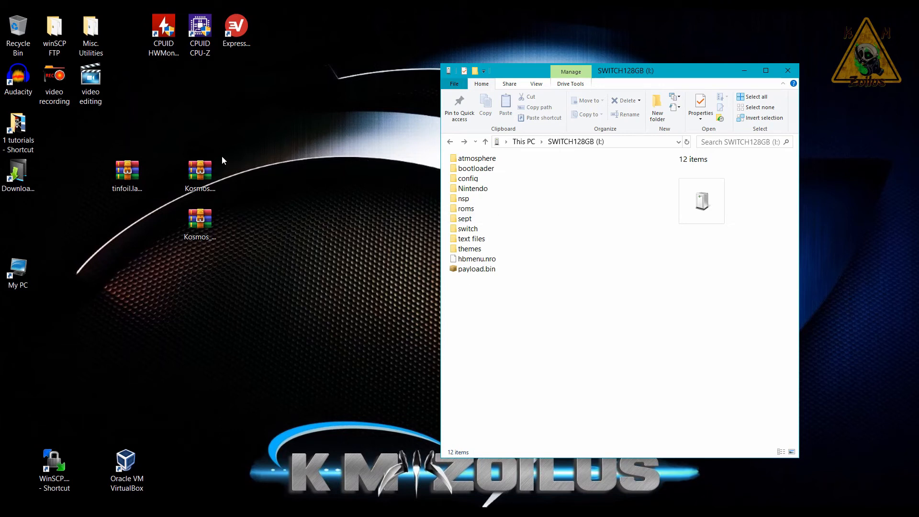
{"action": "mouse_move", "coordinate": [386, 304]}
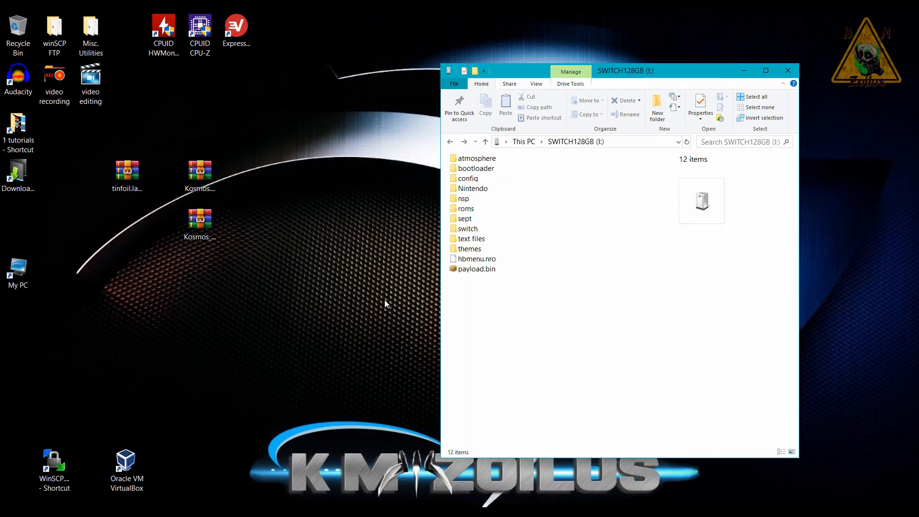
{"action": "mouse_move", "coordinate": [480, 300]}
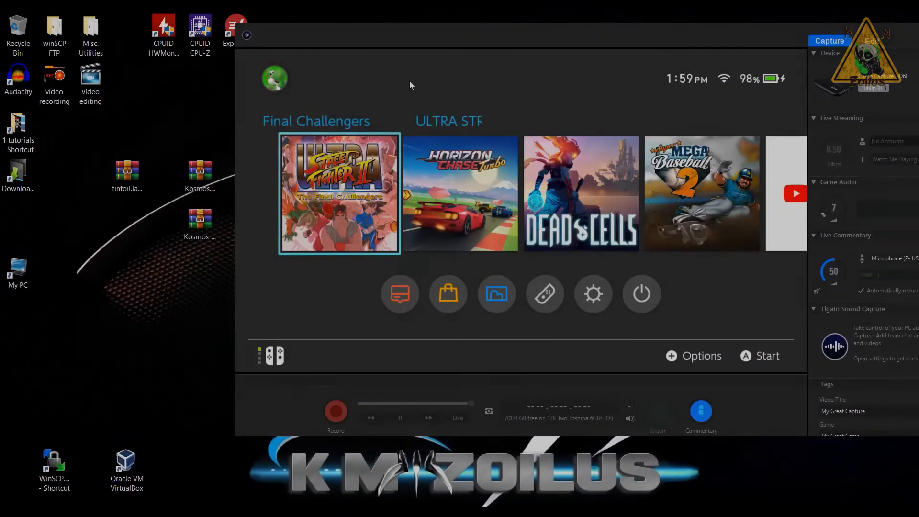
{"action": "left_click", "coordinate": [400, 294]}
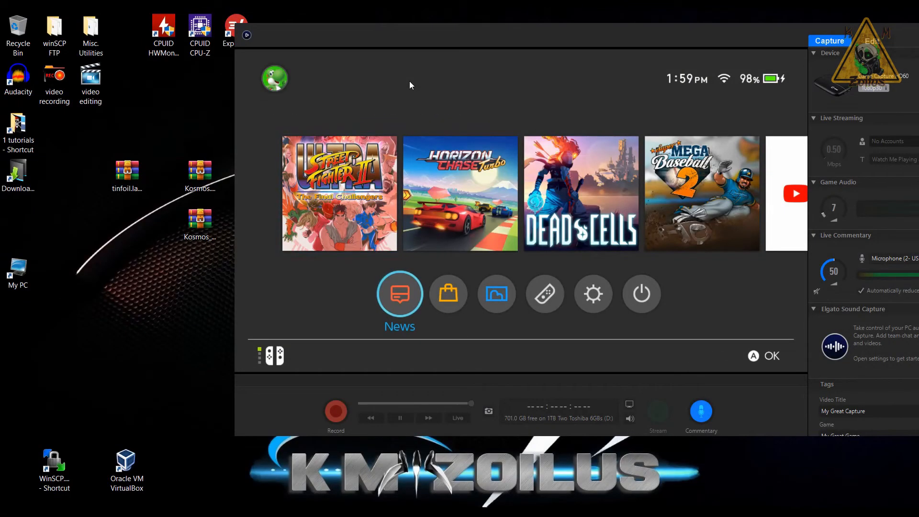
{"action": "left_click", "coordinate": [544, 294]}
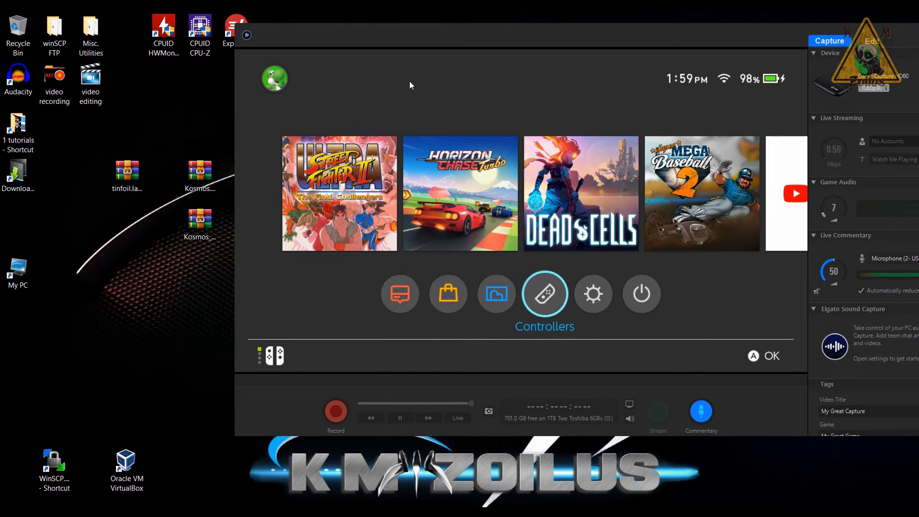
{"action": "left_click", "coordinate": [593, 294]}
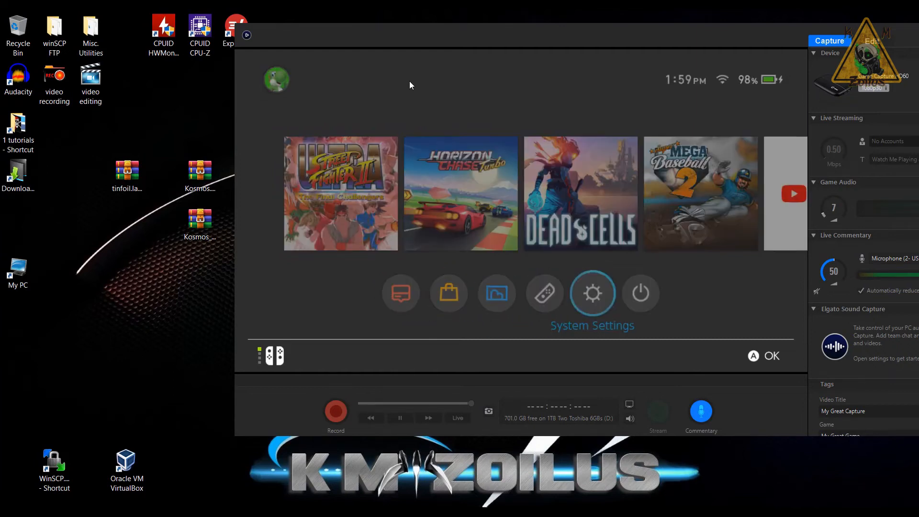
{"action": "left_click", "coordinate": [592, 293]}
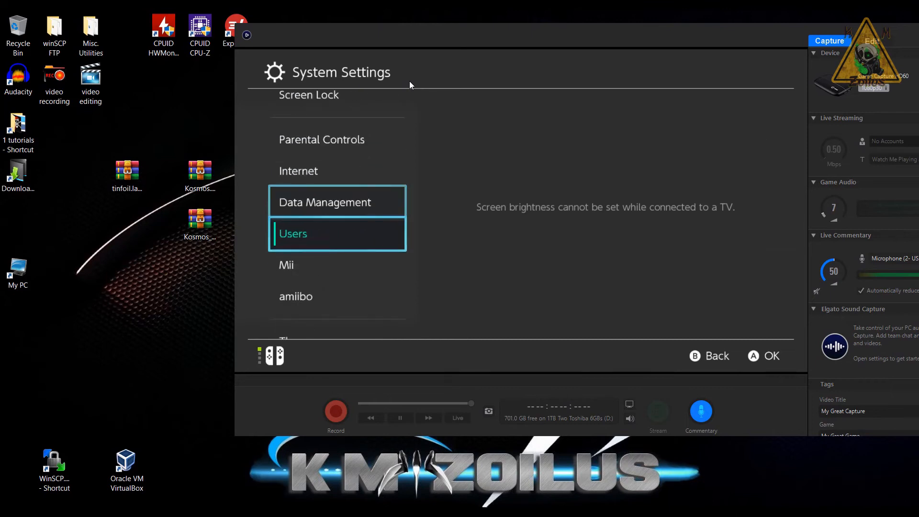
{"action": "scroll", "scroll_direction": "down", "scroll_amount": 3}
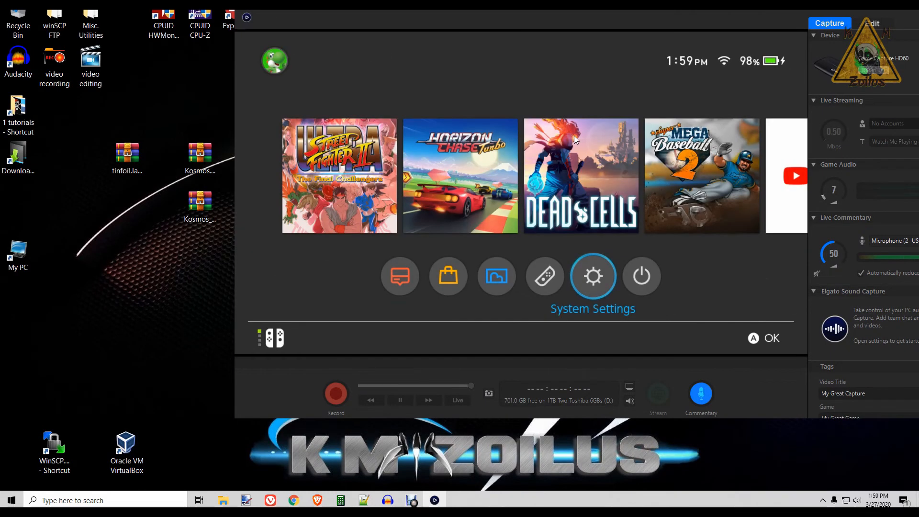
{"action": "left_click", "coordinate": [496, 276]}
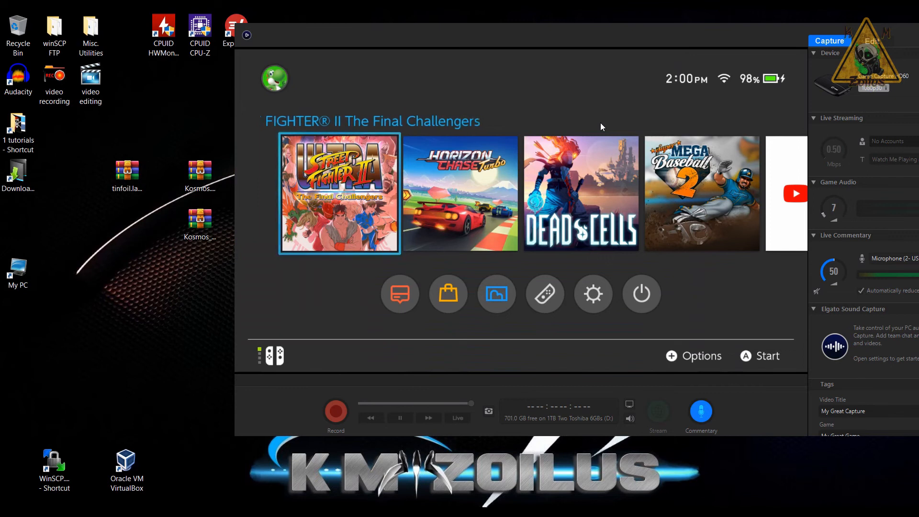
Launch Ultra Street Fighter II, then close the running software and confirm
{"action": "left_click", "coordinate": [274, 77]}
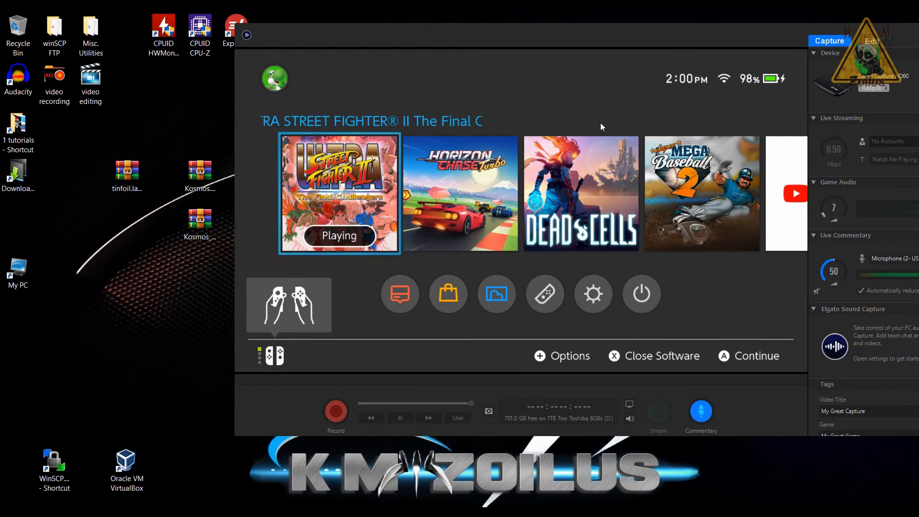
{"action": "left_click", "coordinate": [663, 356]}
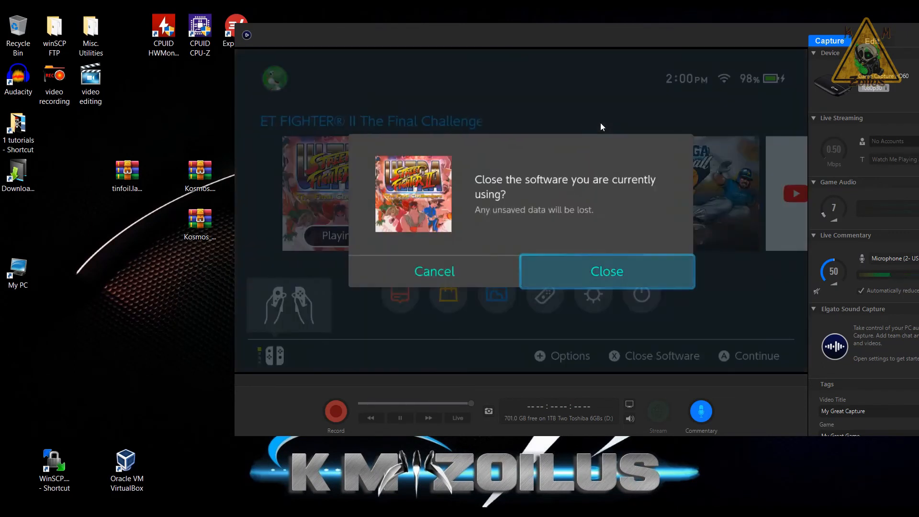
{"action": "left_click", "coordinate": [606, 271]}
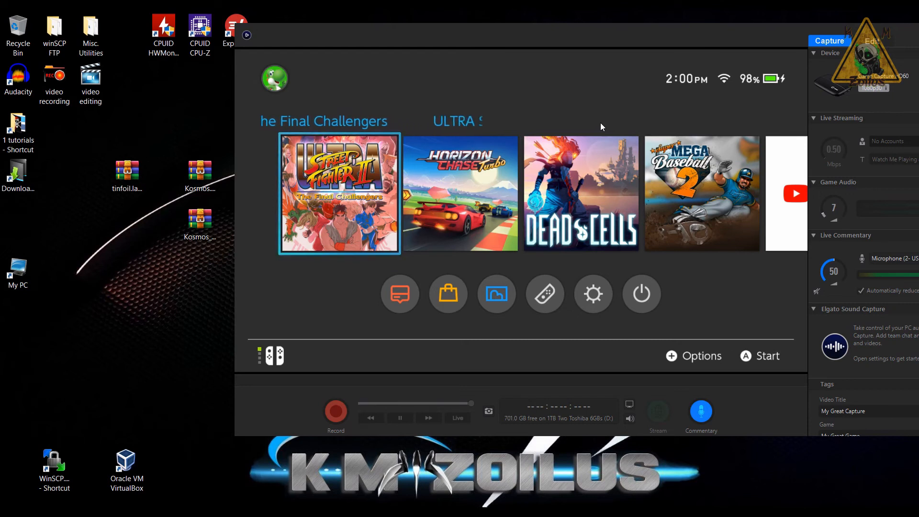
{"action": "left_click", "coordinate": [274, 77]}
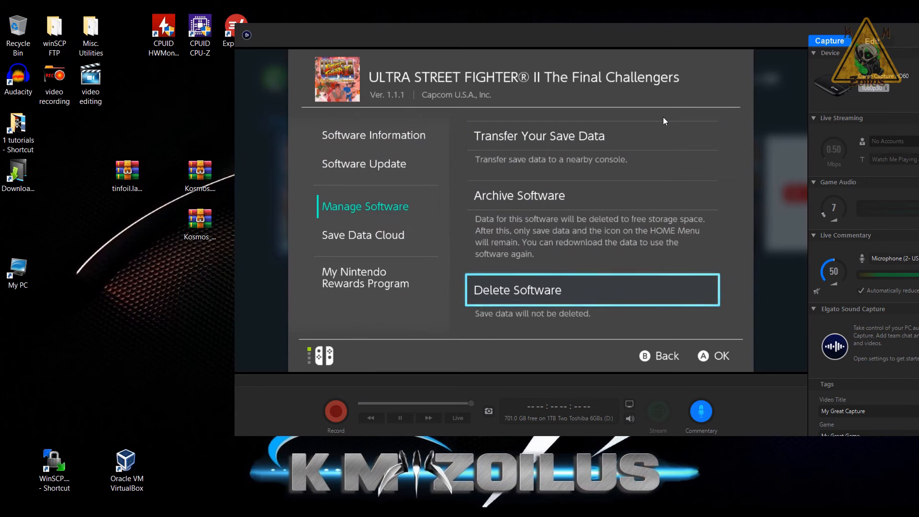
Back out of the Manage Software settings page toward launching Goldleaf
{"action": "left_click", "coordinate": [375, 206]}
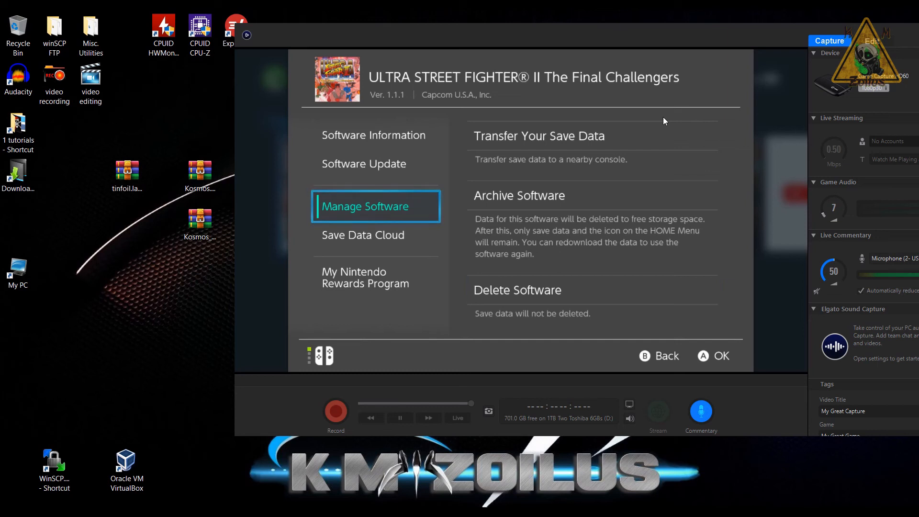
{"action": "left_click", "coordinate": [657, 356]}
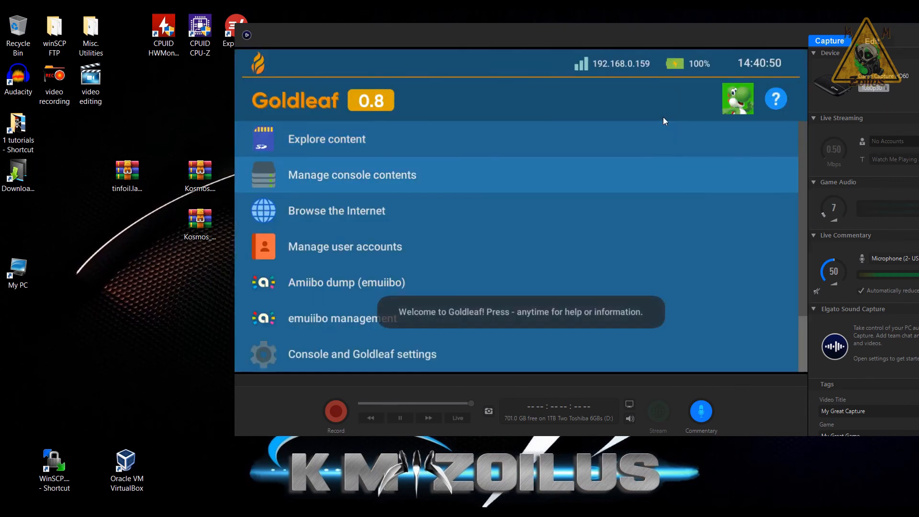
Remove unused ticket 0100ABF008968800 via Manage console contents > Unused tickets, then close Ultra Street Fighter II
{"action": "left_click", "coordinate": [351, 174]}
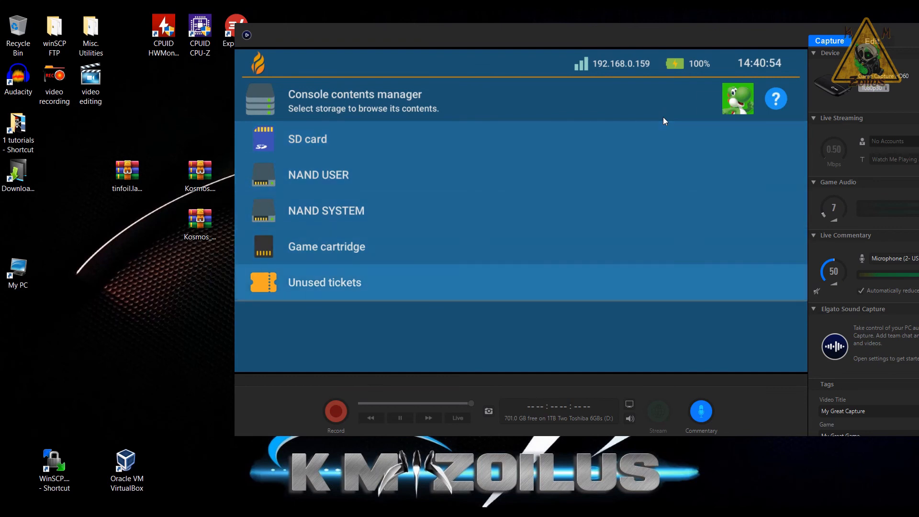
{"action": "left_click", "coordinate": [324, 282]}
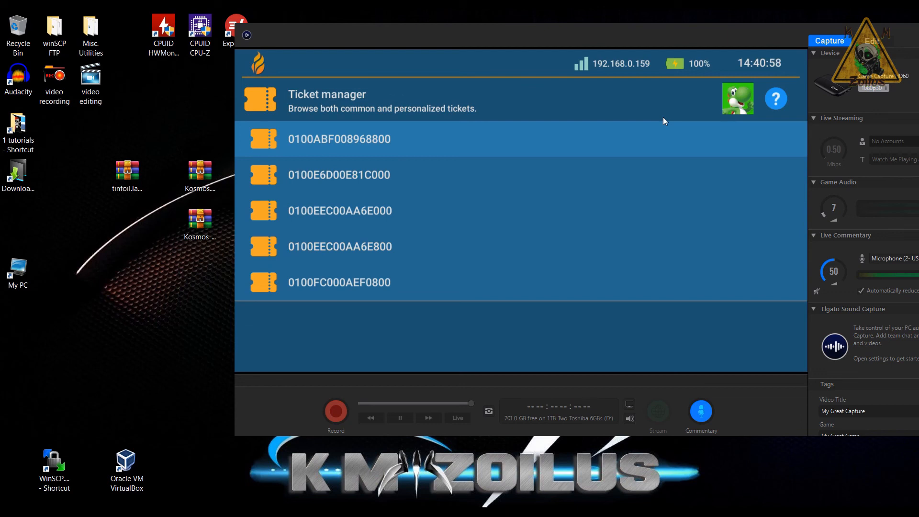
{"action": "left_click", "coordinate": [339, 139]}
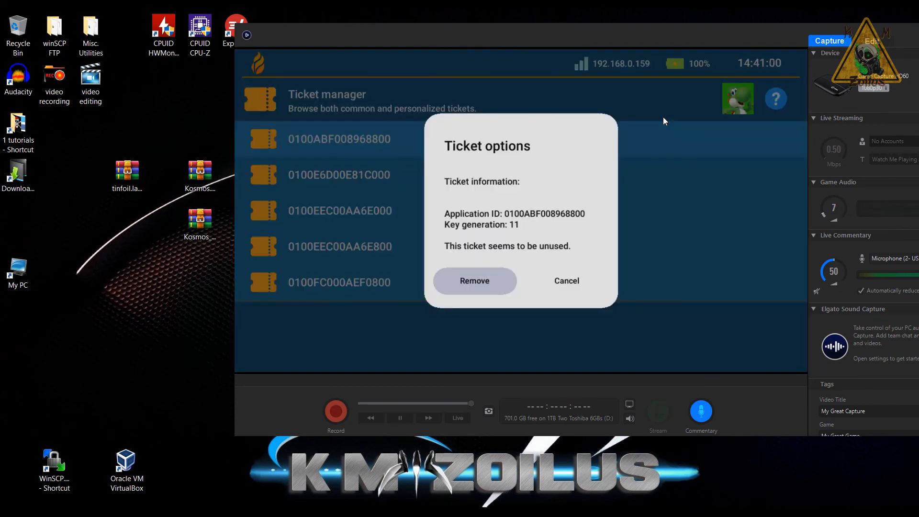
{"action": "left_click", "coordinate": [565, 280]}
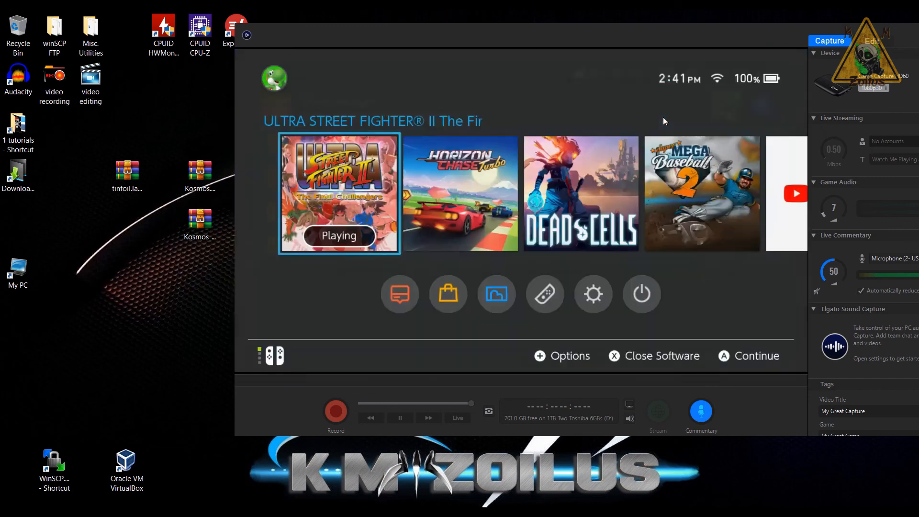
{"action": "left_click", "coordinate": [662, 356]}
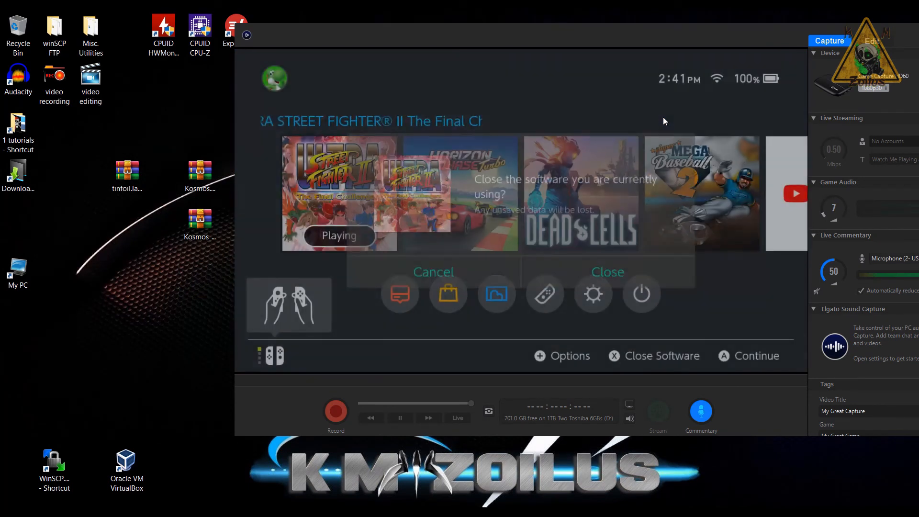